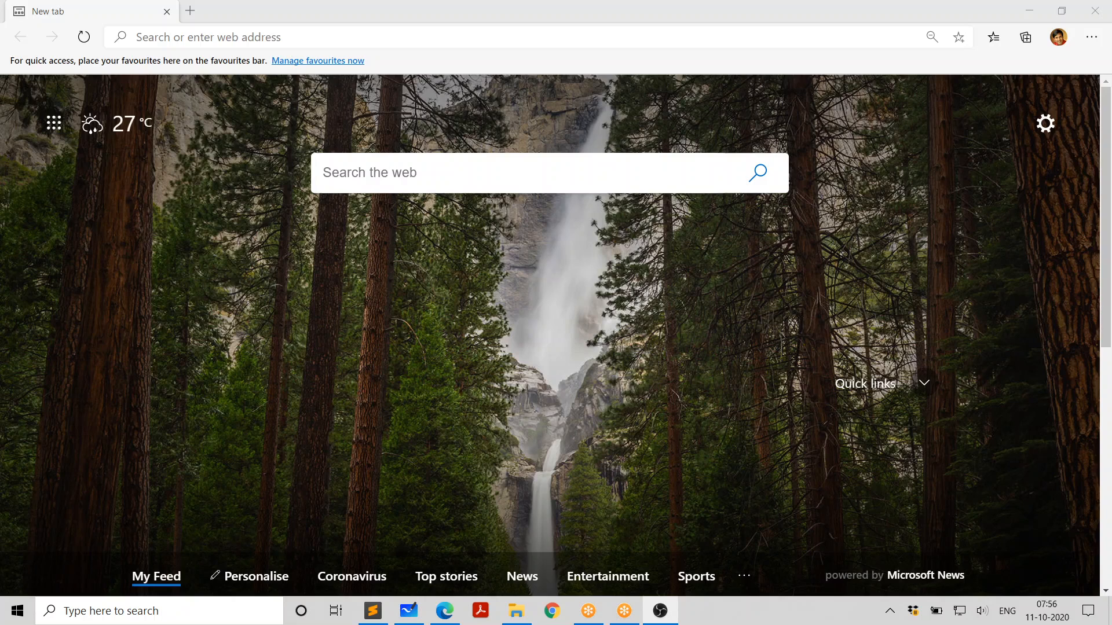
mouse_move(631, 353)
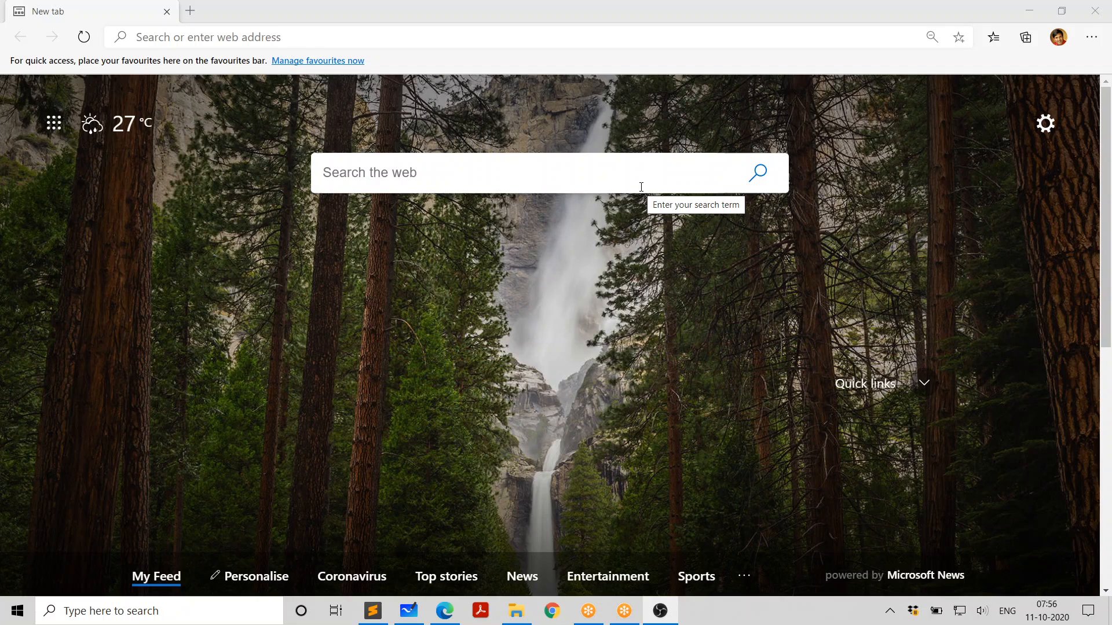
mouse_move(427, 37)
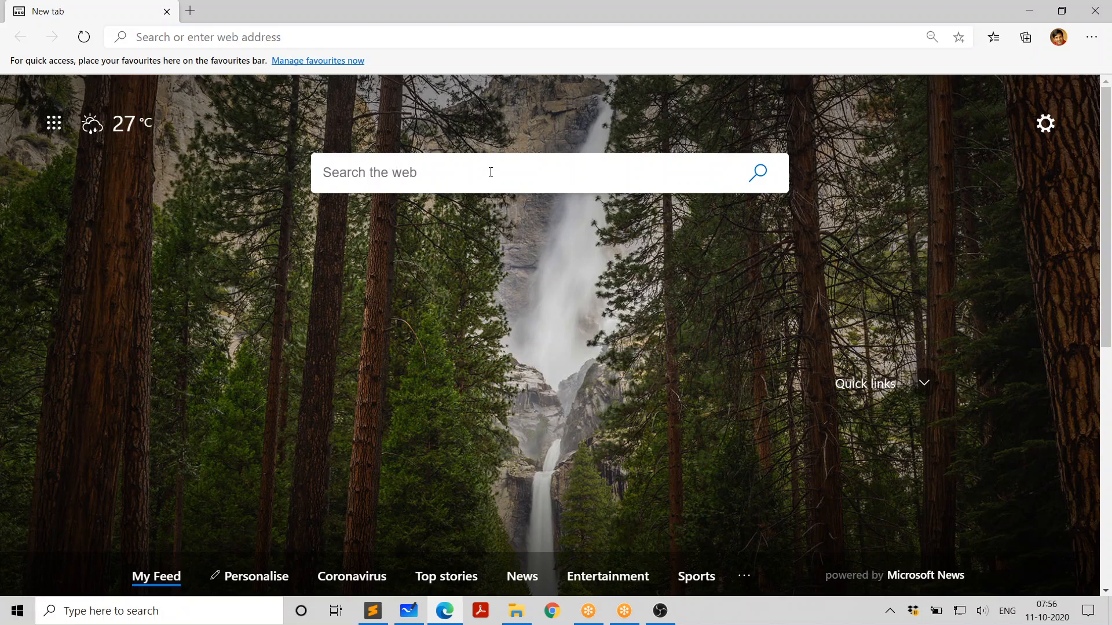
- Enter 'java se 15 download' in Edge's new-tab search box via its suggestion
type("java se 15 d")
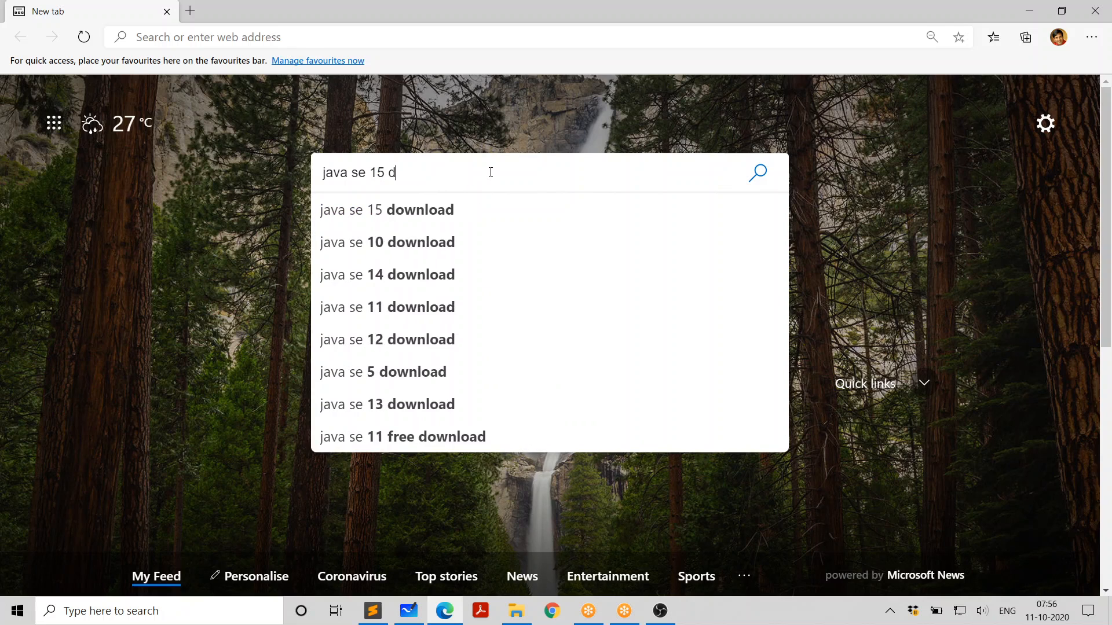
type("w")
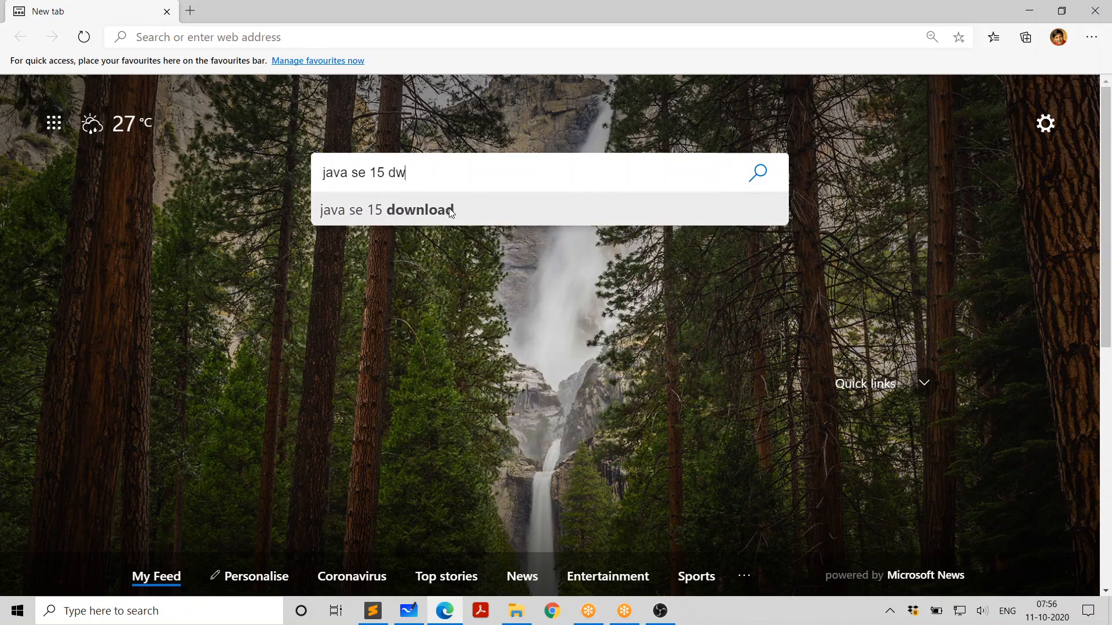
left_click(388, 209)
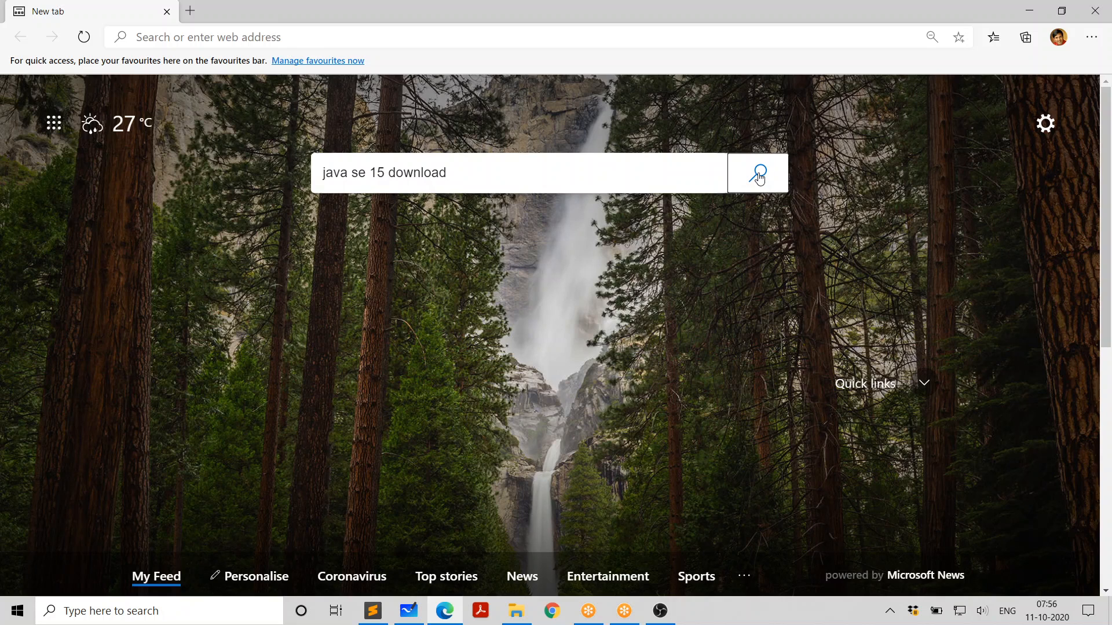
- Run the Bing search and open the 'Java SE - Downloads | Oracle Technology Network' result
left_click(757, 172)
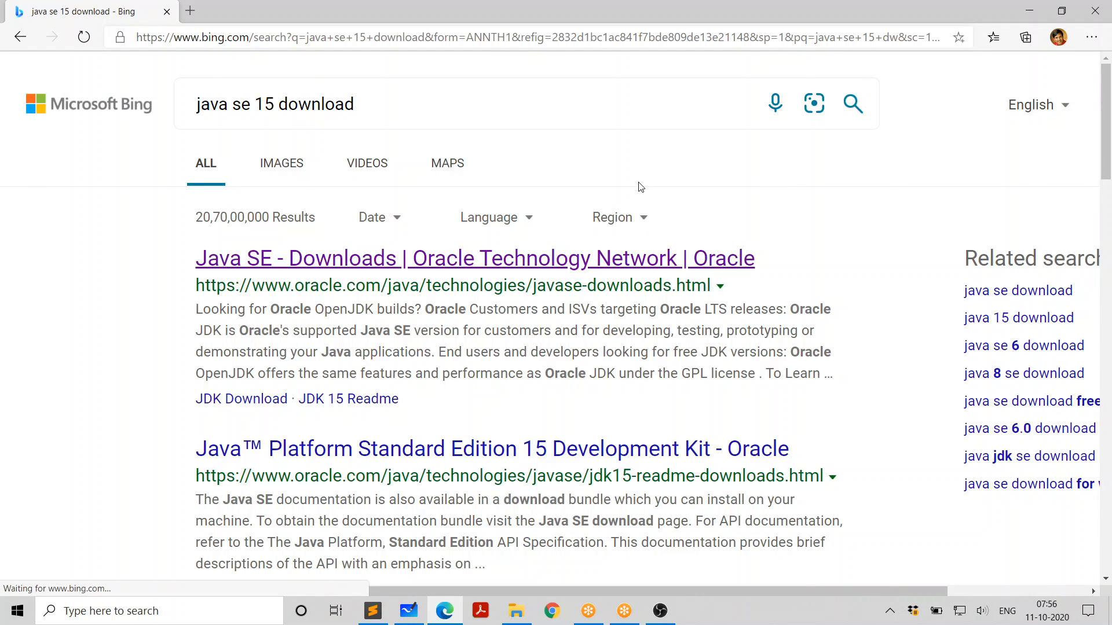
mouse_move(483, 265)
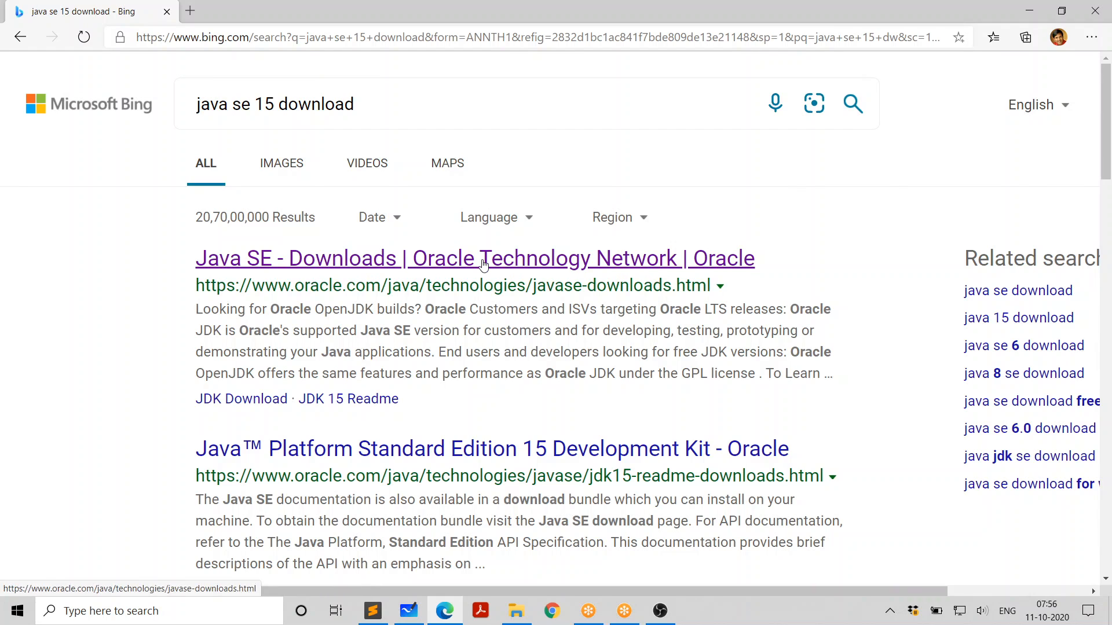
left_click(475, 257)
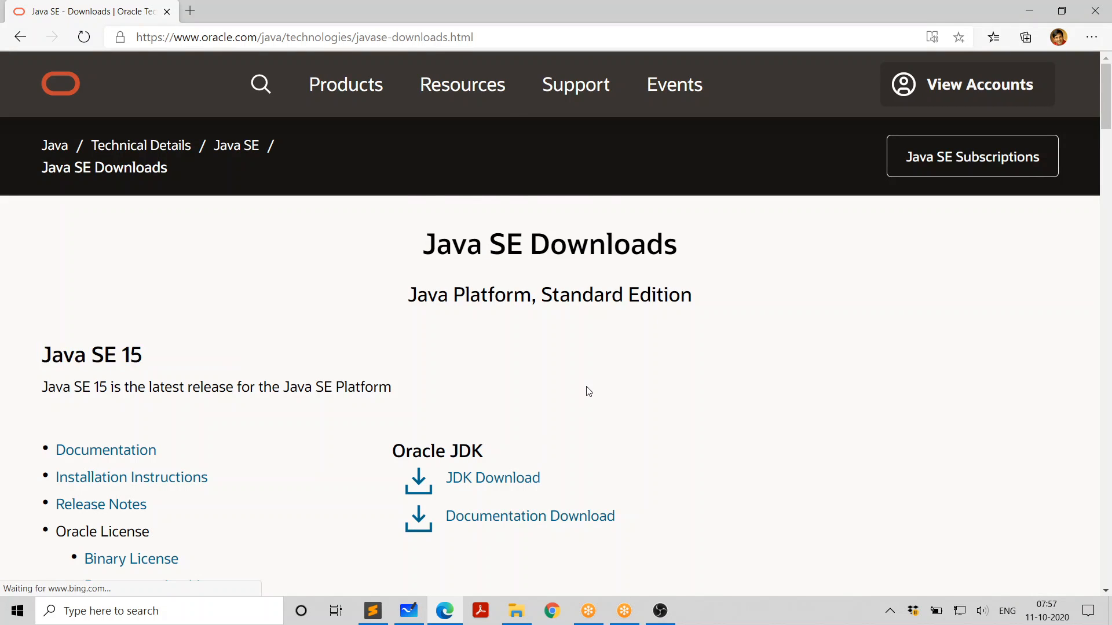
scroll("down", 3)
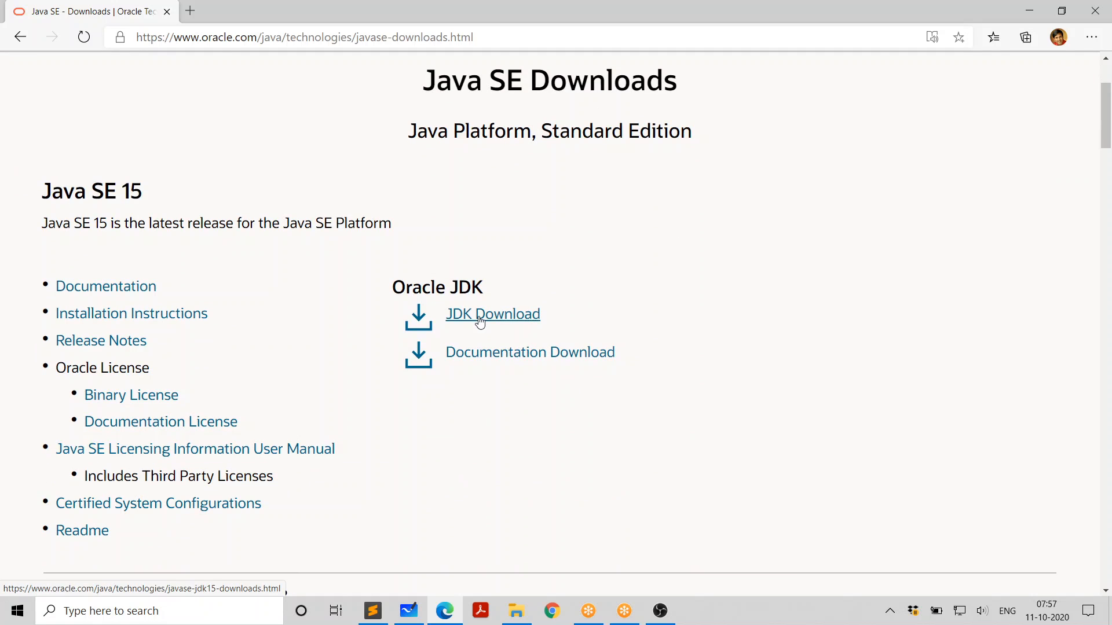
mouse_move(516, 324)
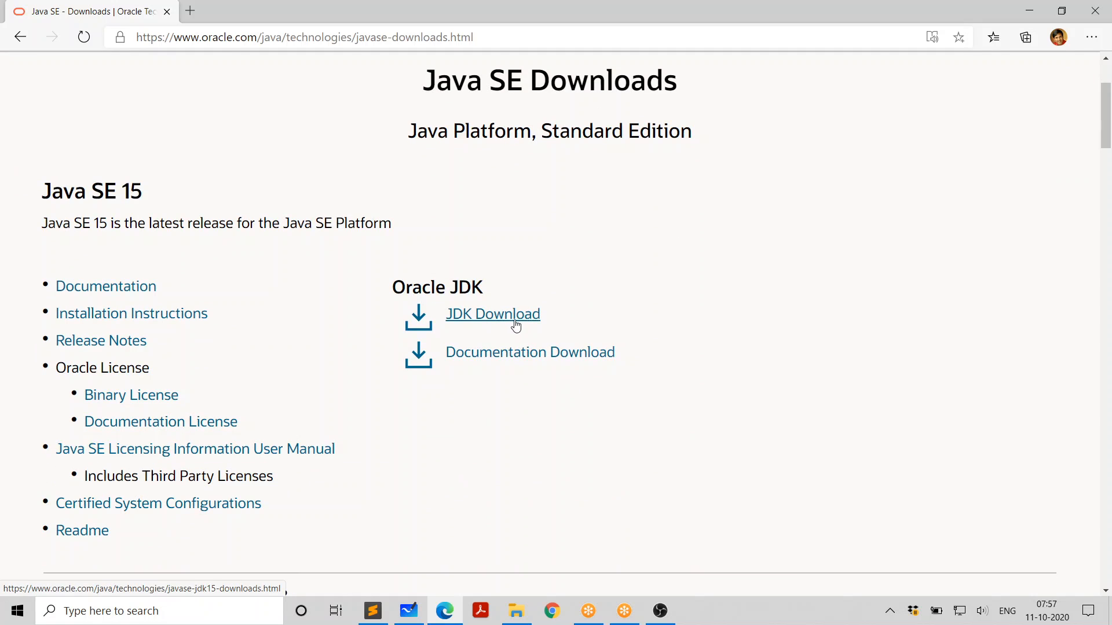
- Open the JDK 15 downloads page and scroll to the installer table
left_click(493, 314)
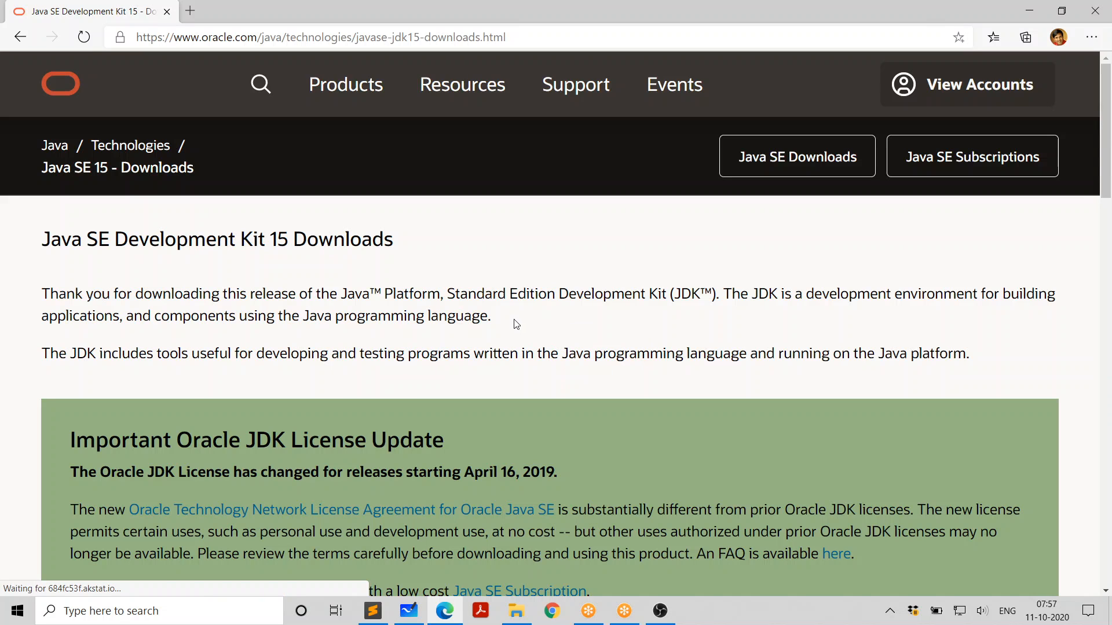
scroll("down", 3)
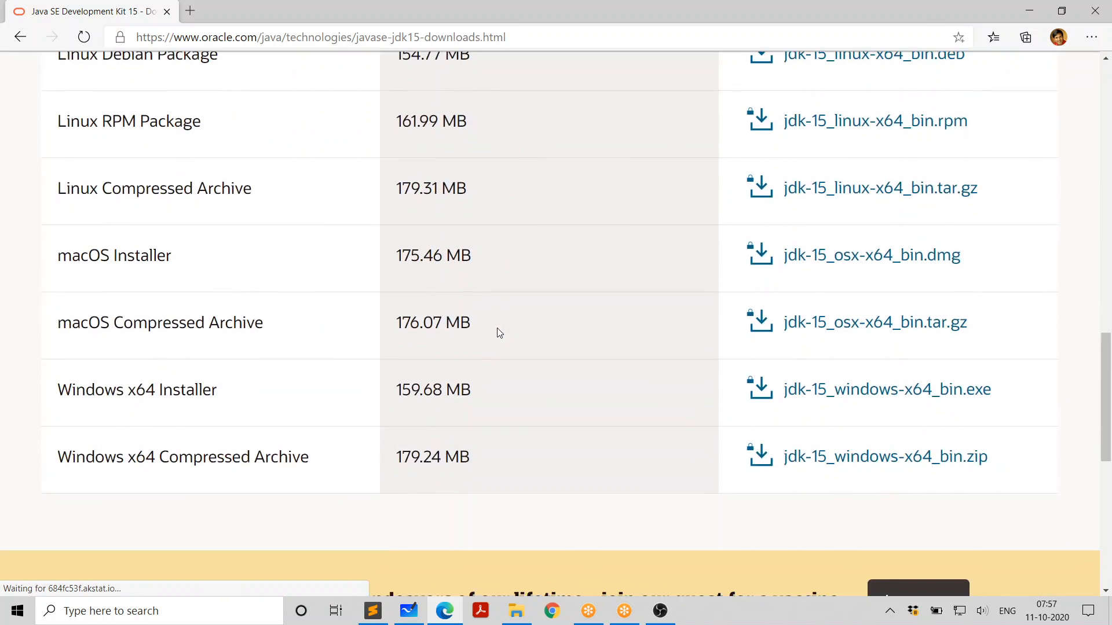
scroll("up", 3)
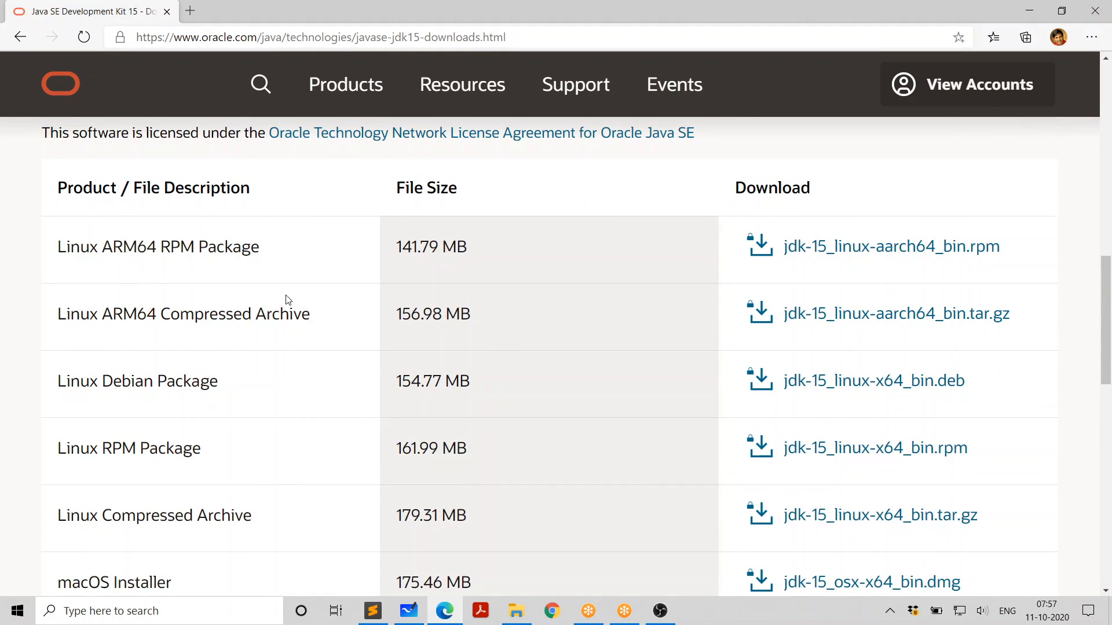
mouse_move(248, 277)
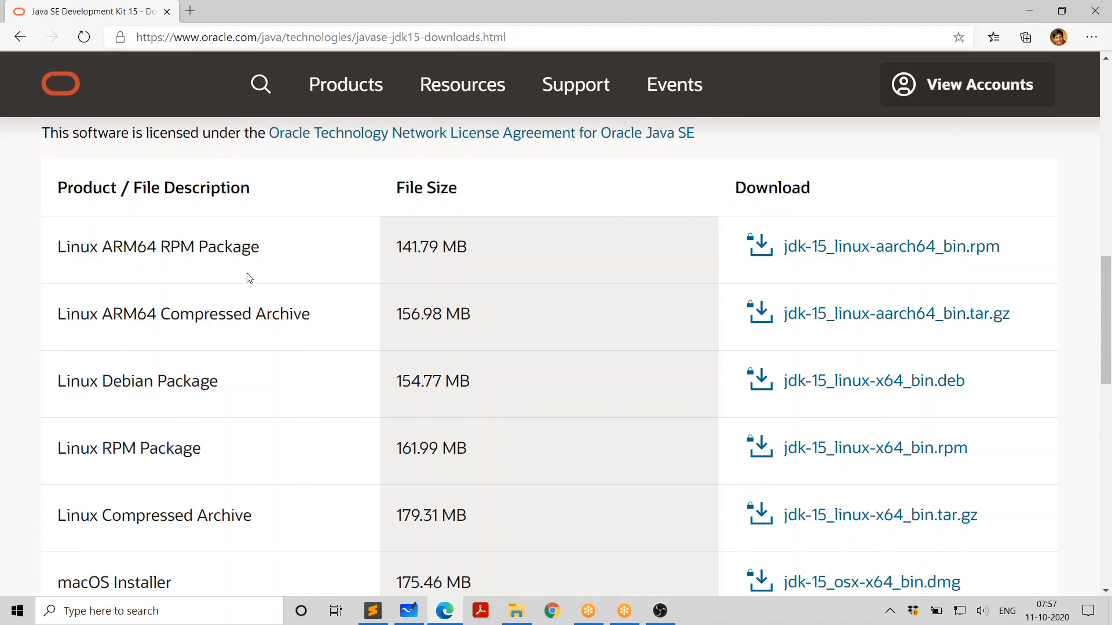
scroll("down", 3)
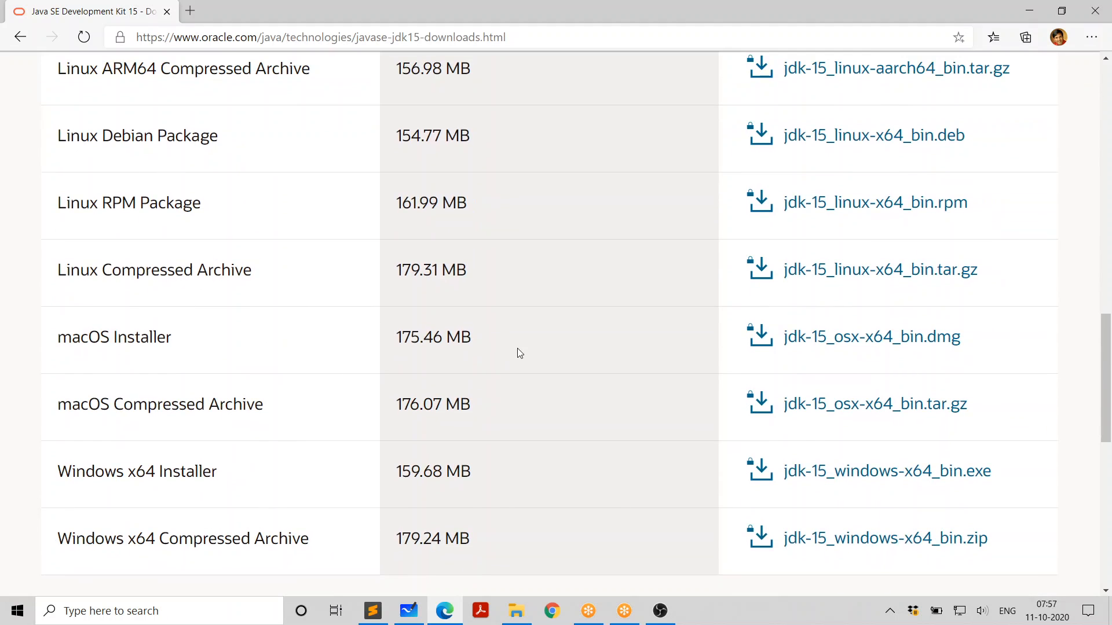
scroll("down", 3)
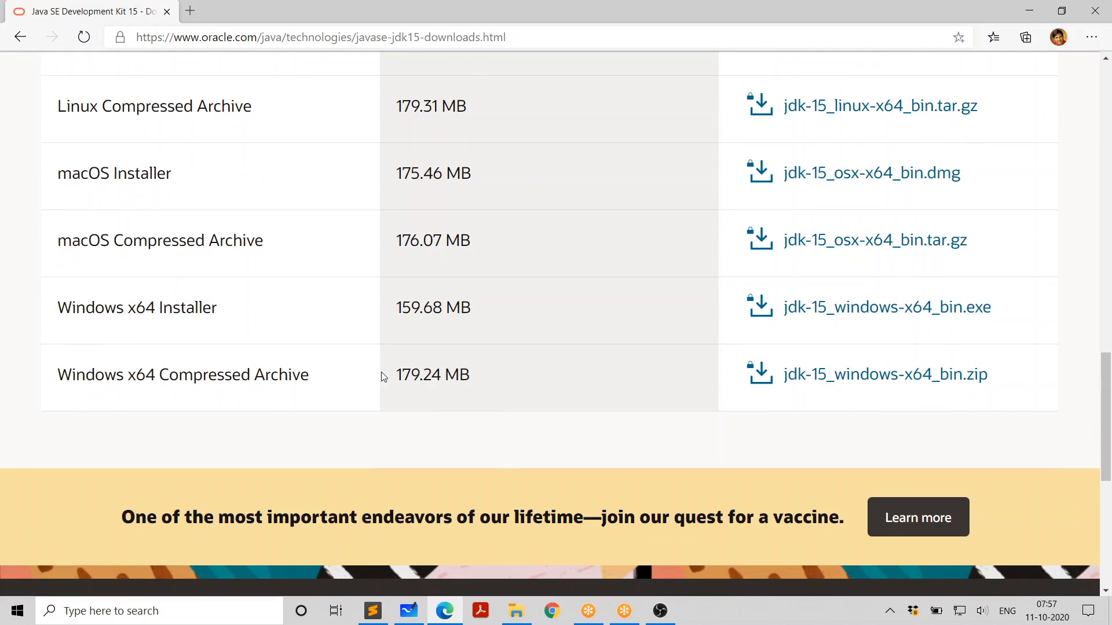
mouse_move(495, 310)
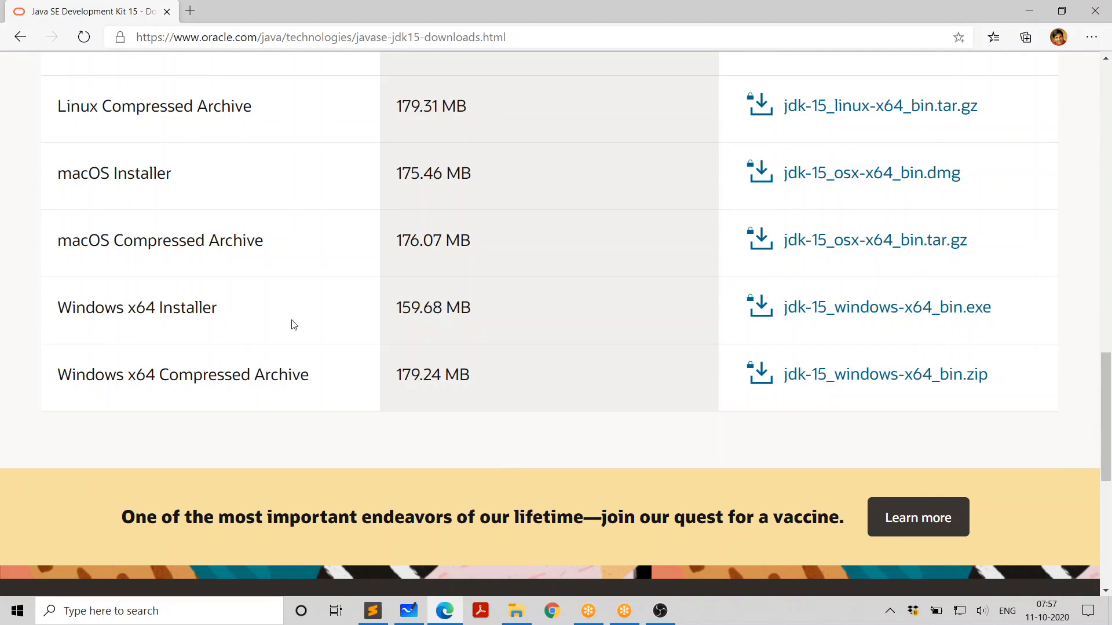
mouse_move(887, 307)
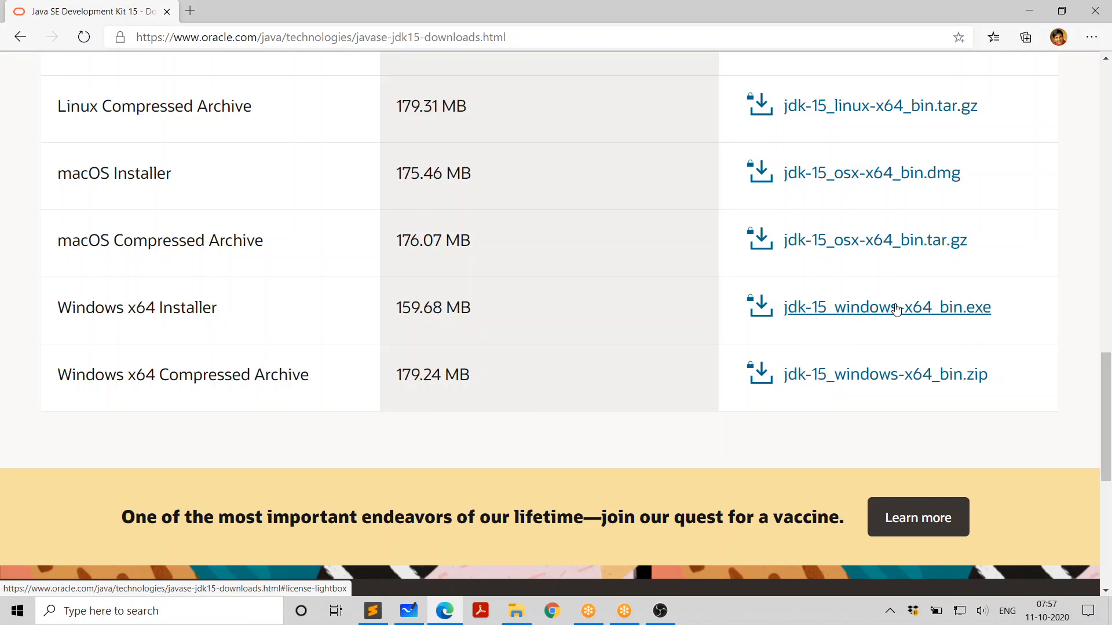
mouse_move(866, 313)
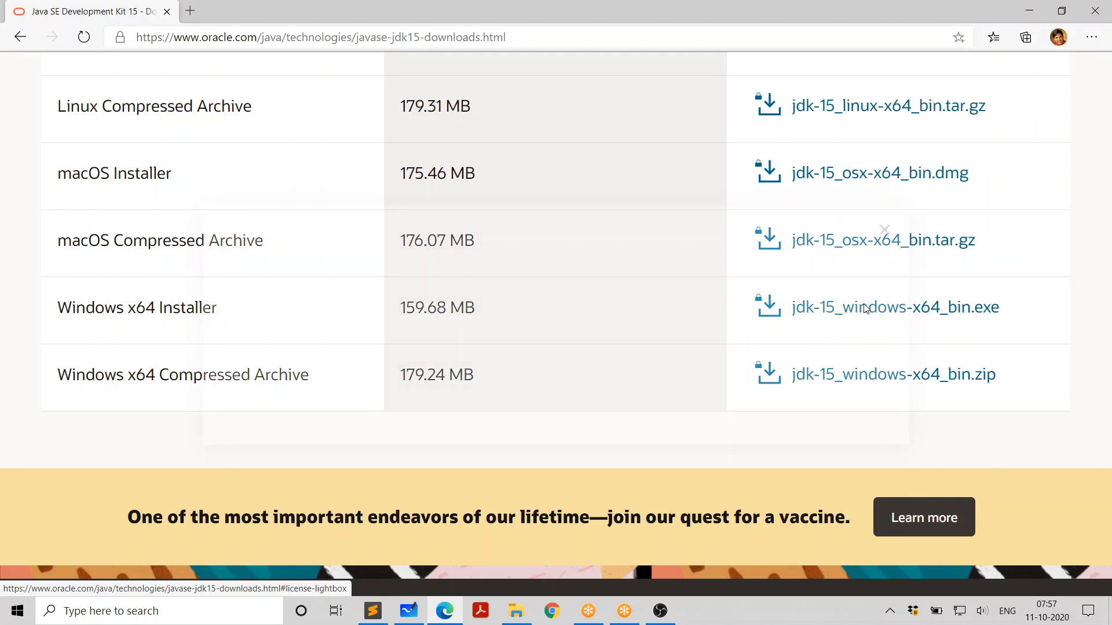
- Accept the license, download jdk-15_windows-x64_bin.exe, and open the finished download
left_click(895, 307)
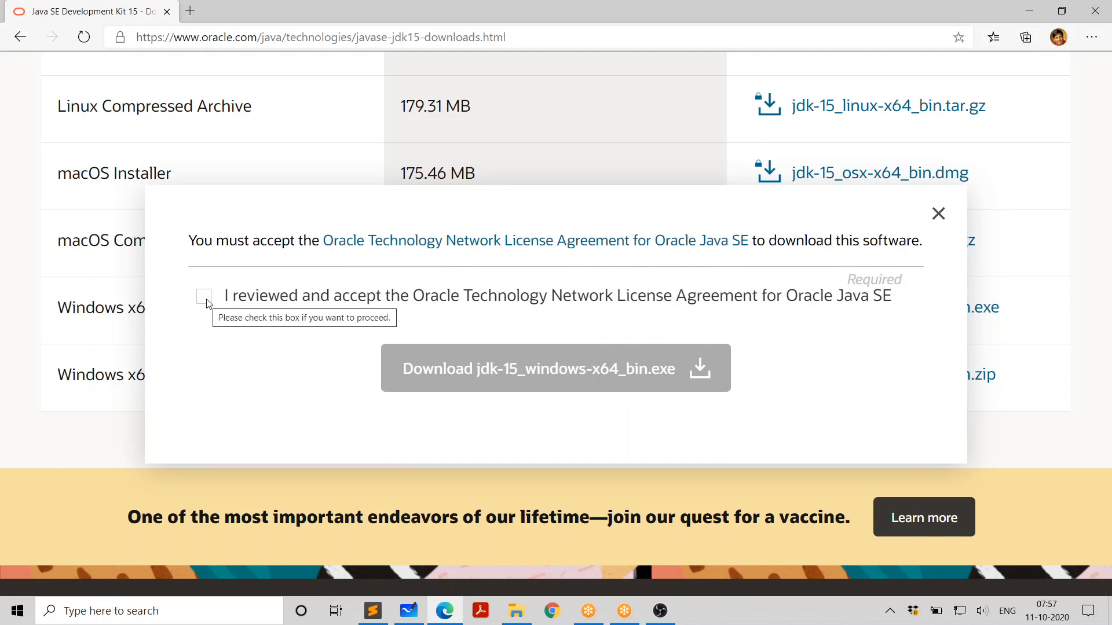
left_click(203, 296)
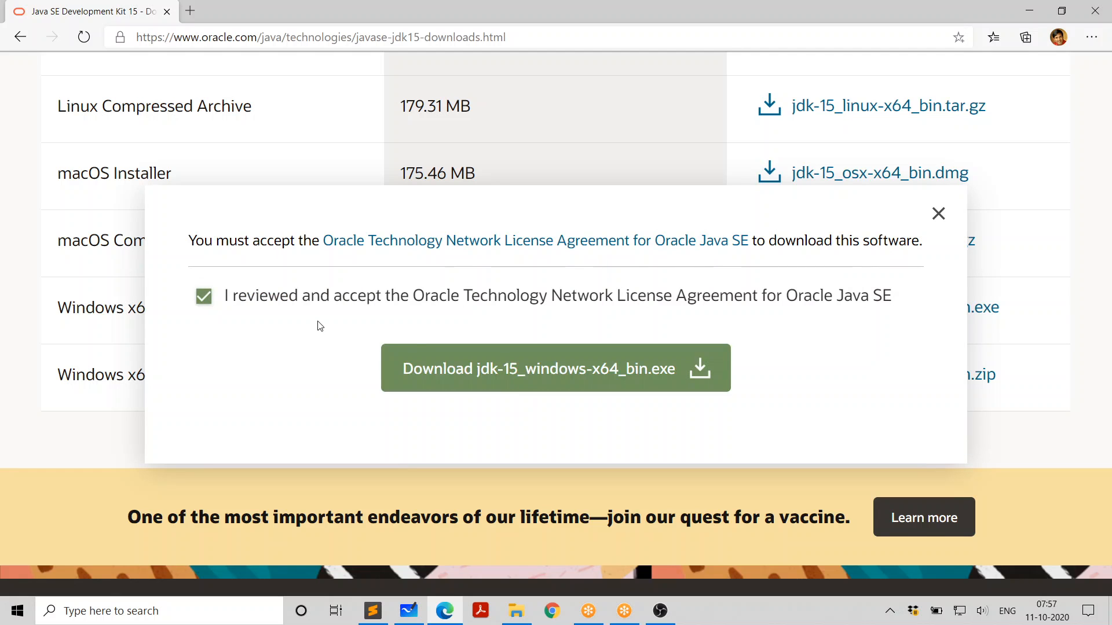
mouse_move(537, 369)
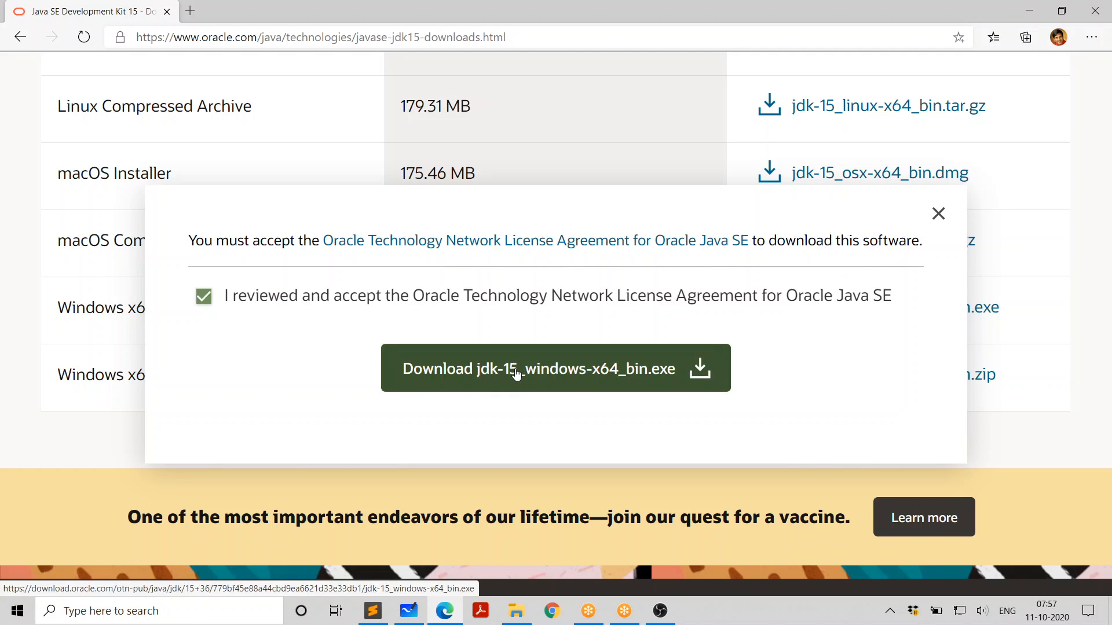
left_click(555, 368)
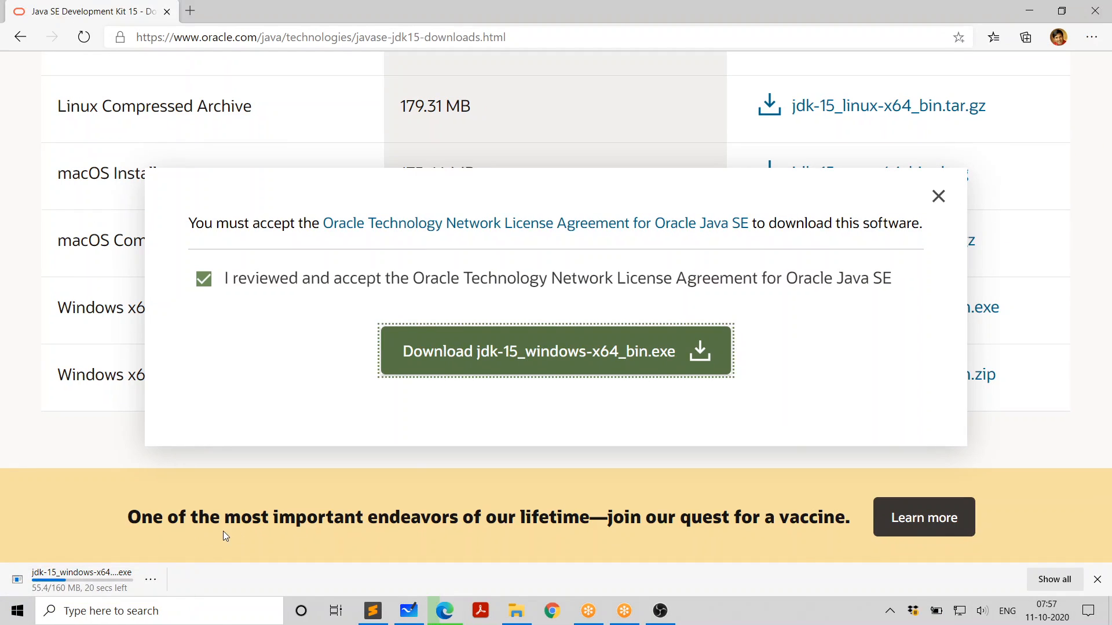
mouse_move(179, 586)
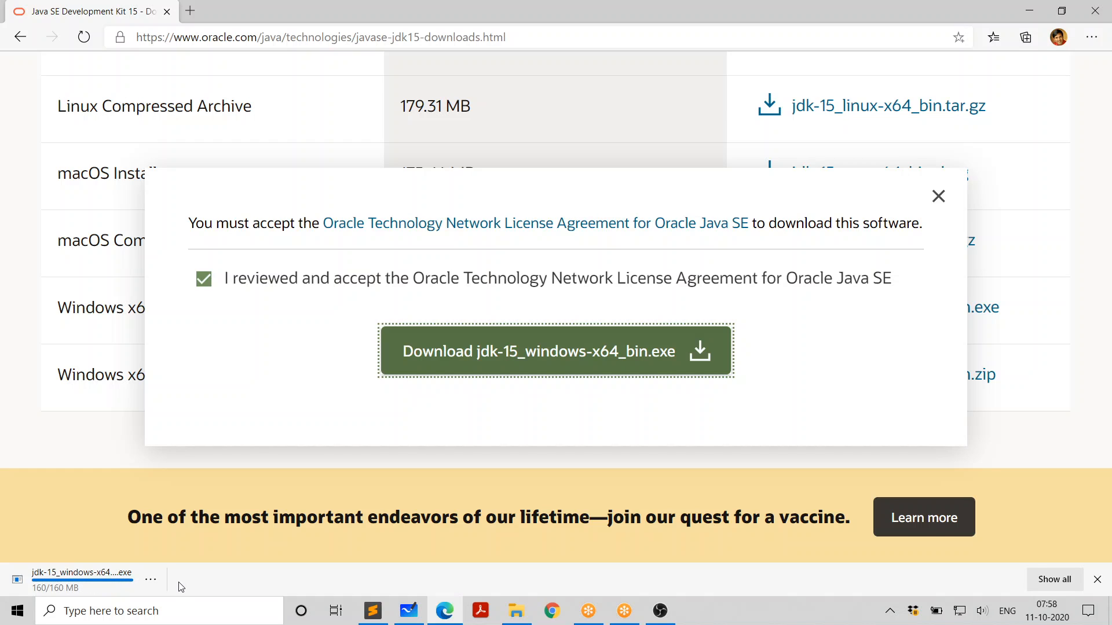
left_click(149, 580)
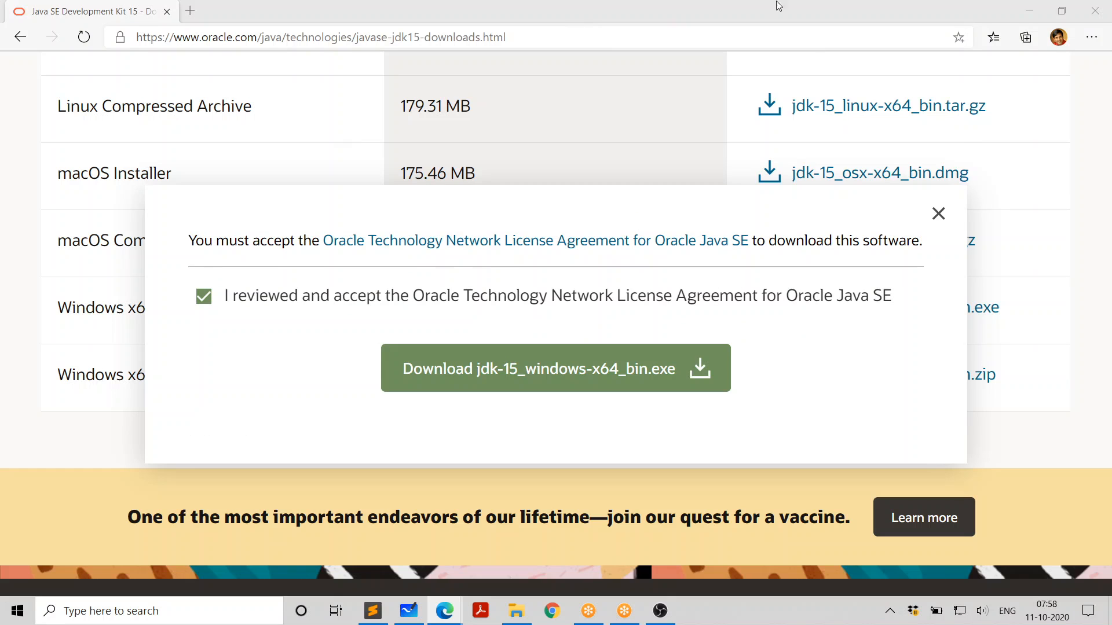
left_click(555, 368)
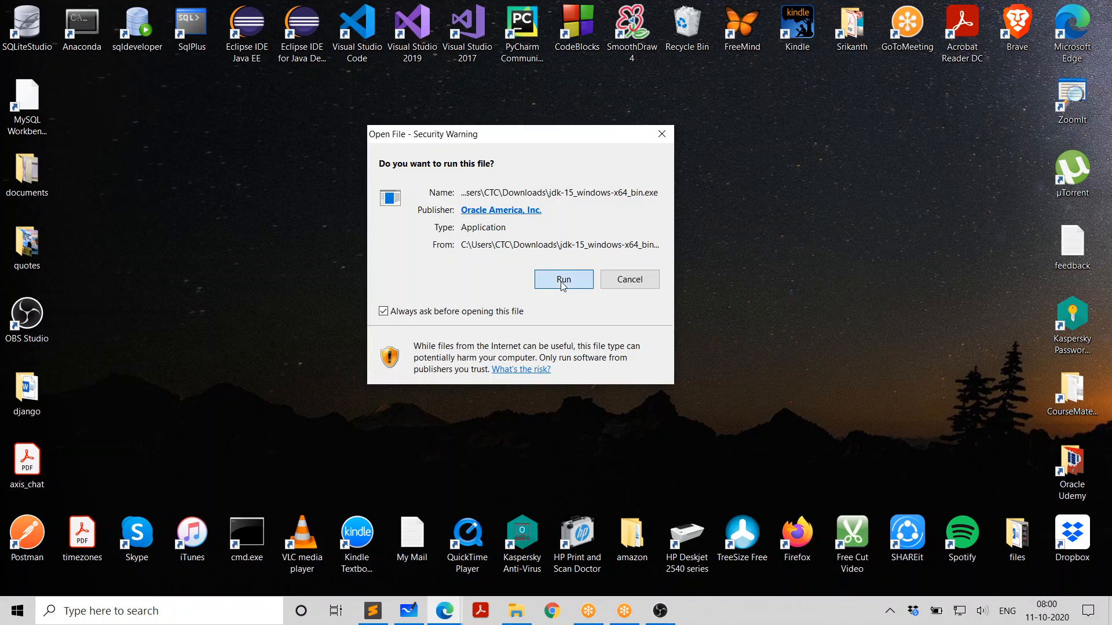
- Run the JDK 15 installer and advance past the welcome screen
left_click(562, 279)
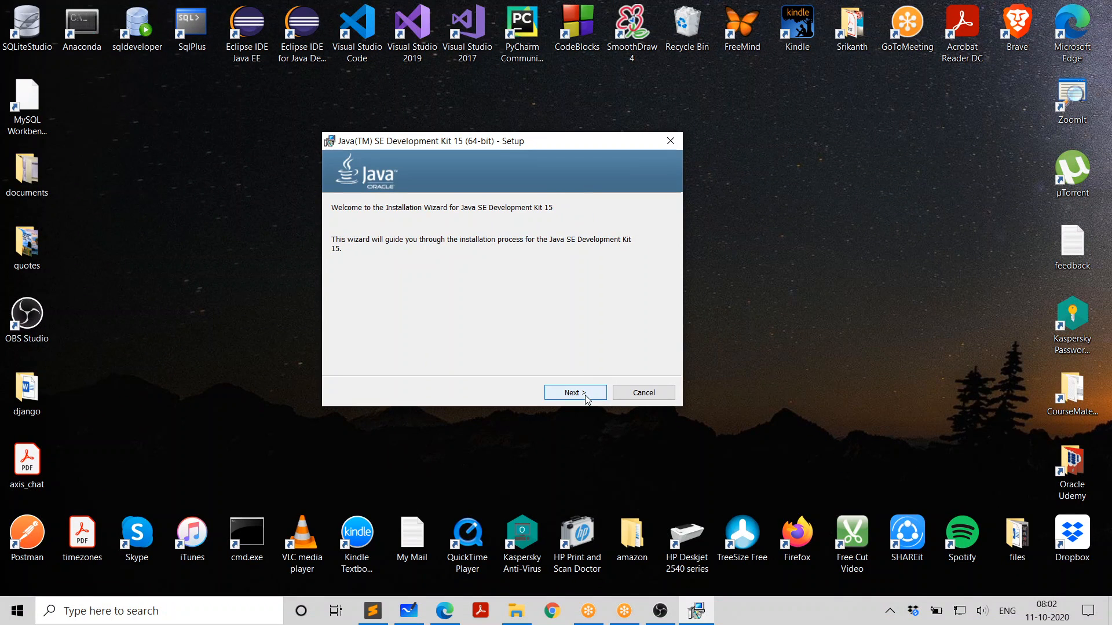
left_click(575, 393)
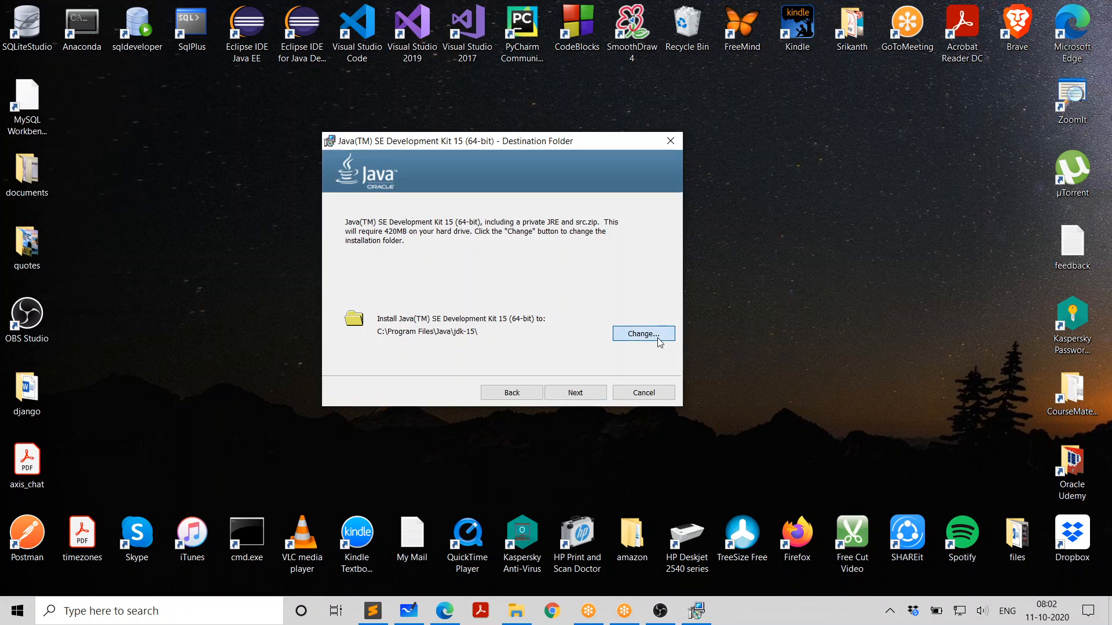
- Change the JDK 15 install folder to C:\jdk15
left_click(642, 334)
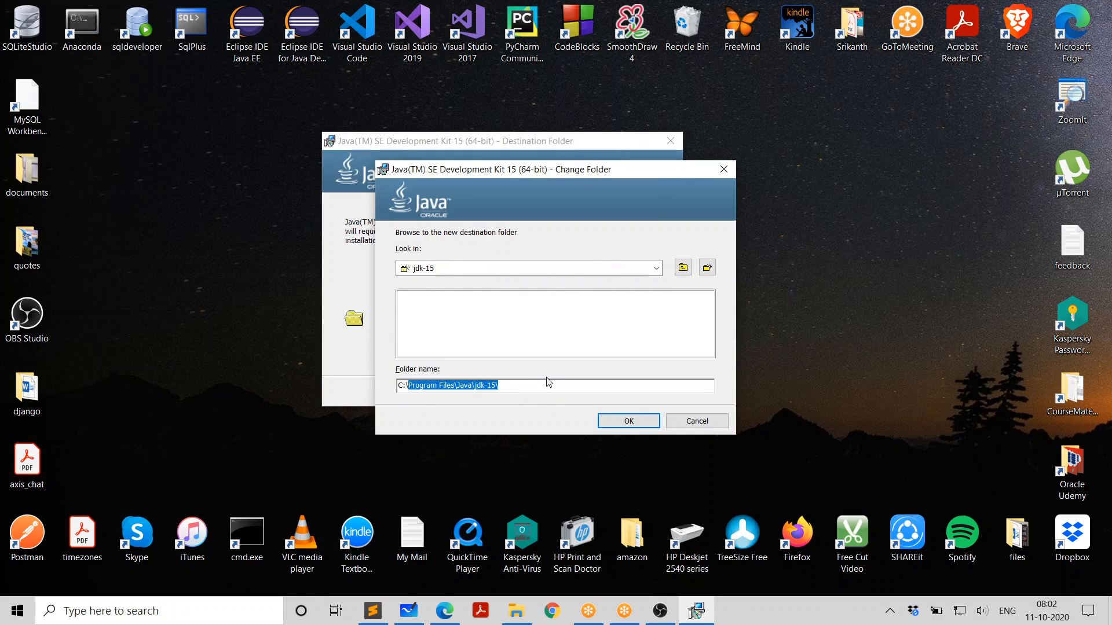
type("C:\\jdk")
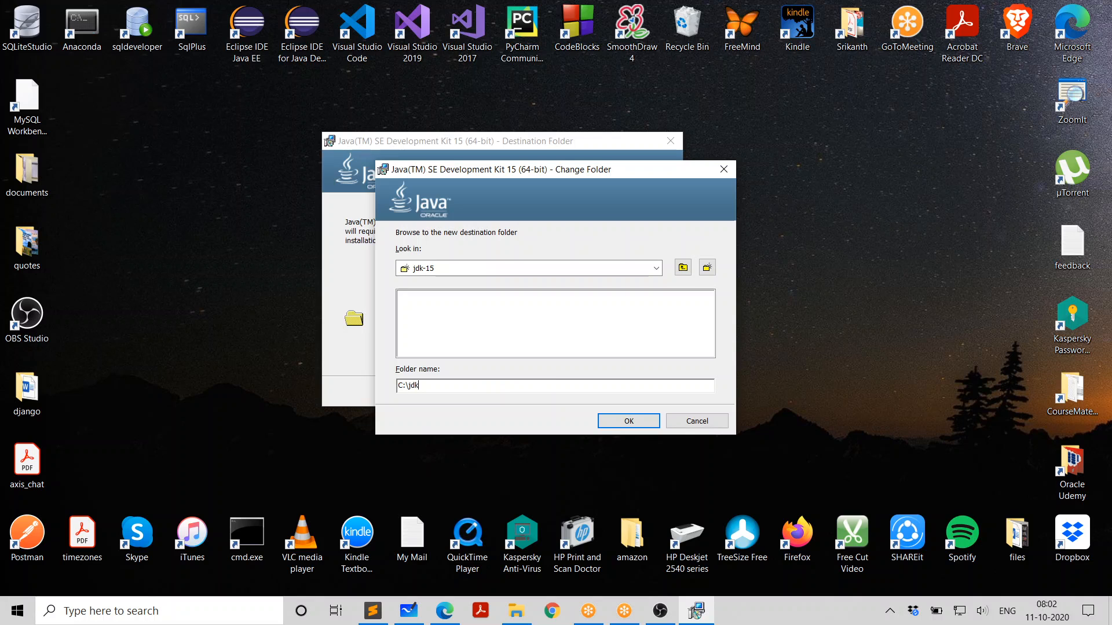
type("15")
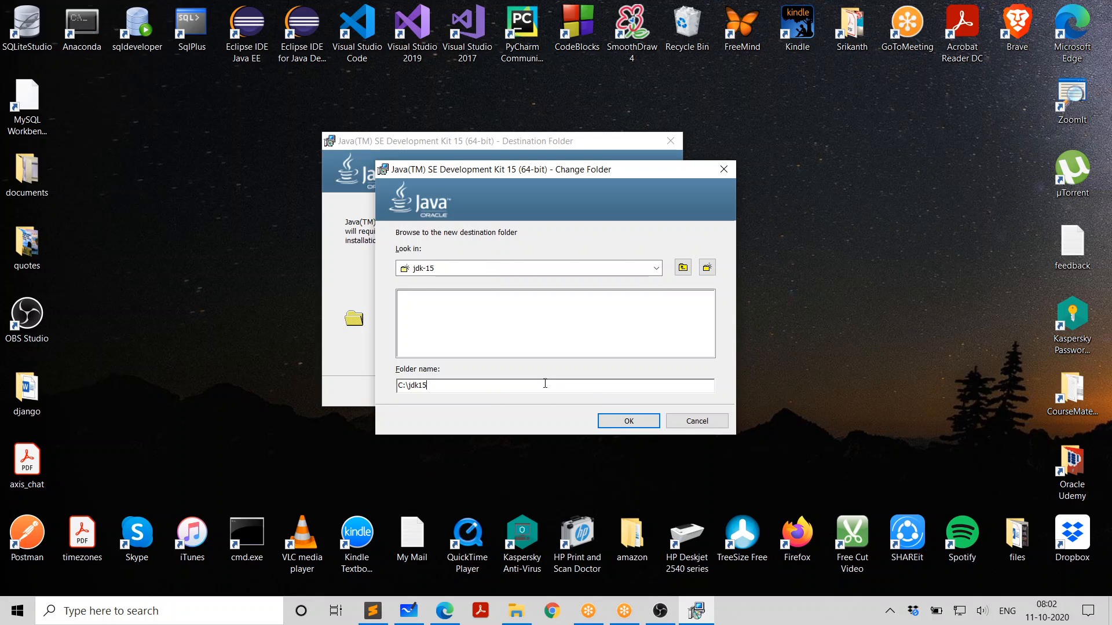
mouse_move(499, 445)
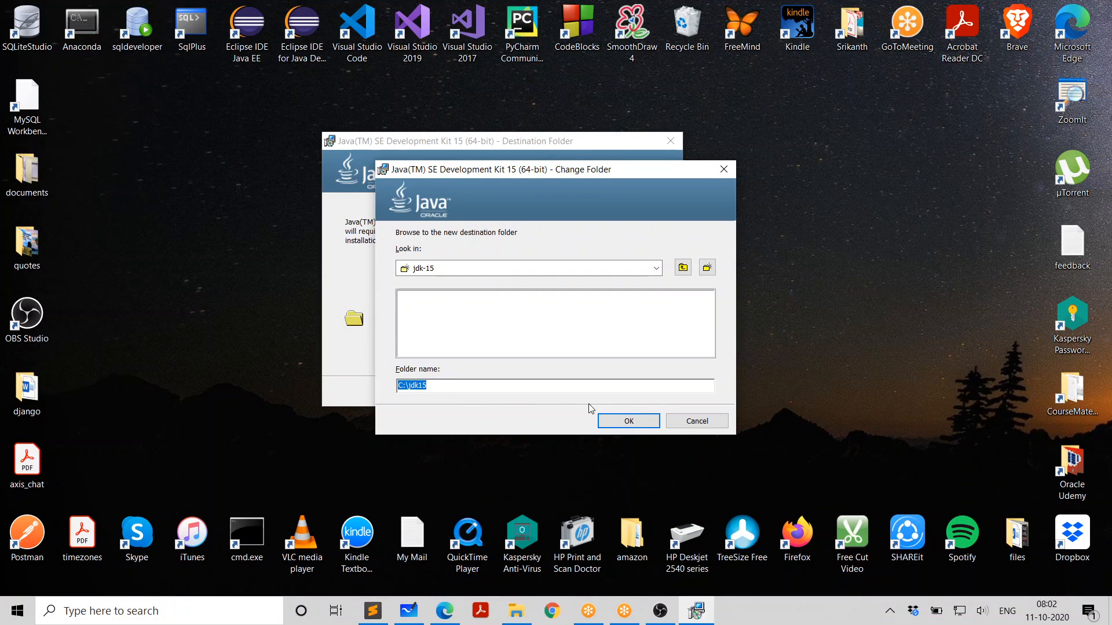
left_click(626, 421)
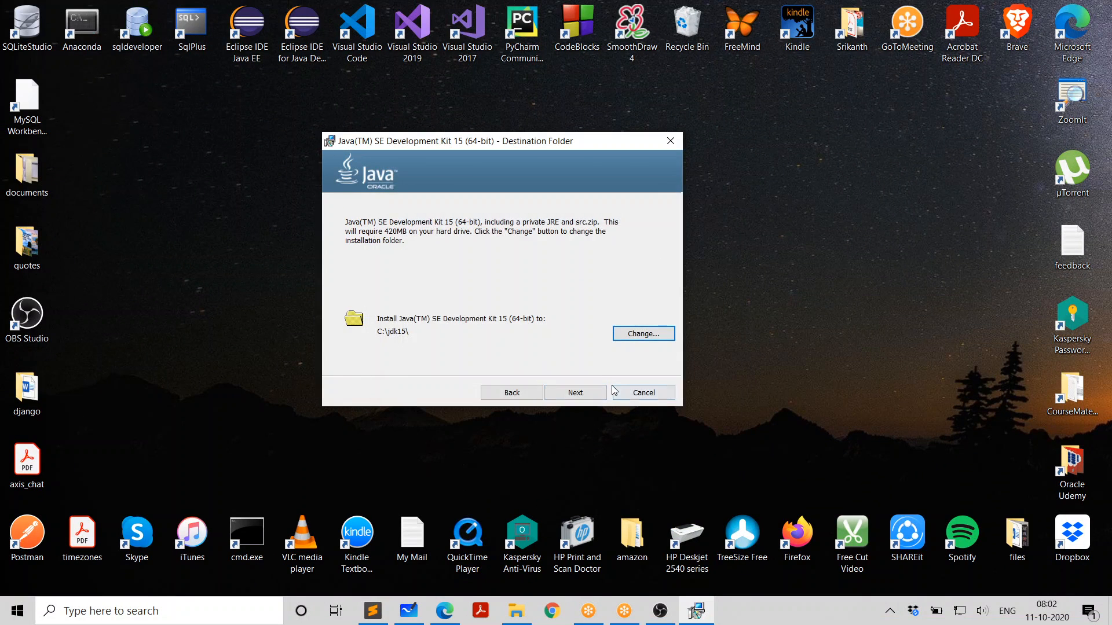
- Install JDK 15 into C:\jdk15 and close the completed installer
left_click(575, 392)
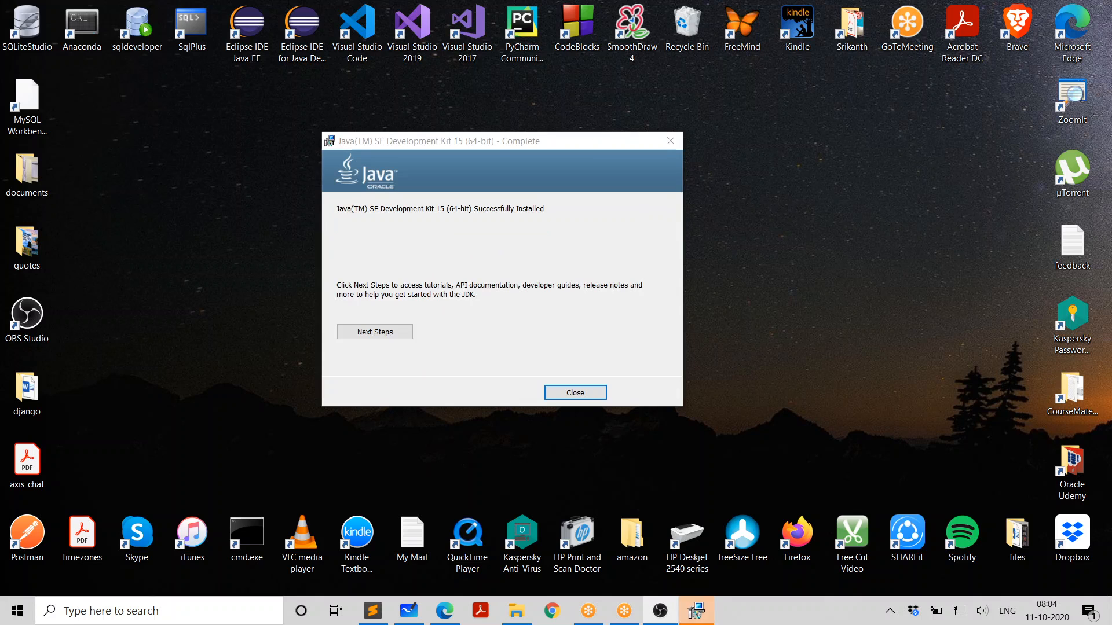
mouse_move(765, 293)
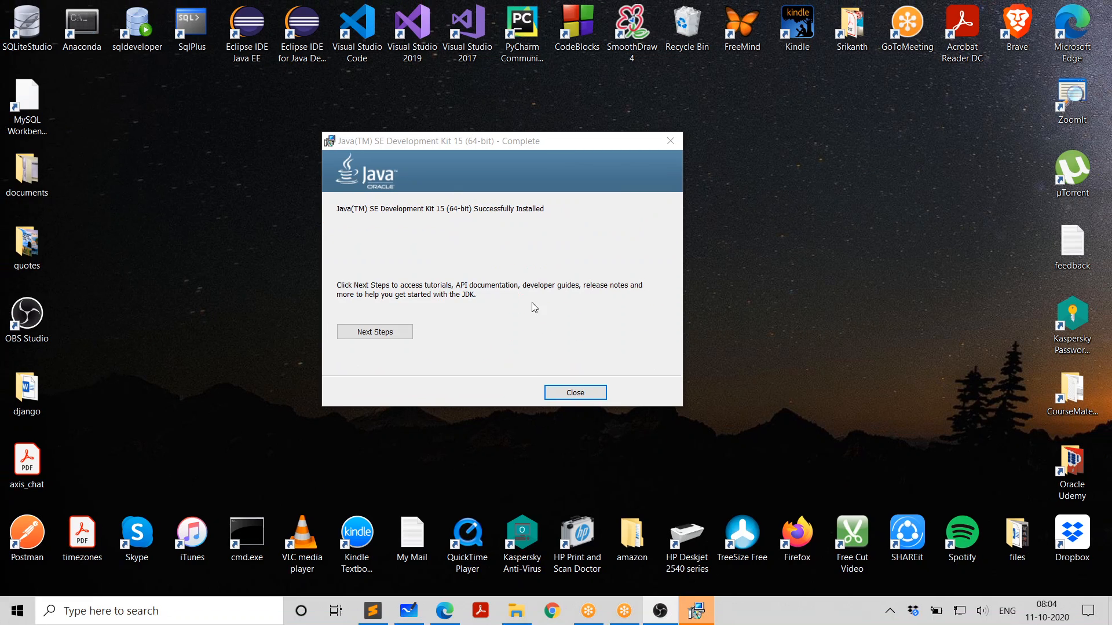
left_click(574, 392)
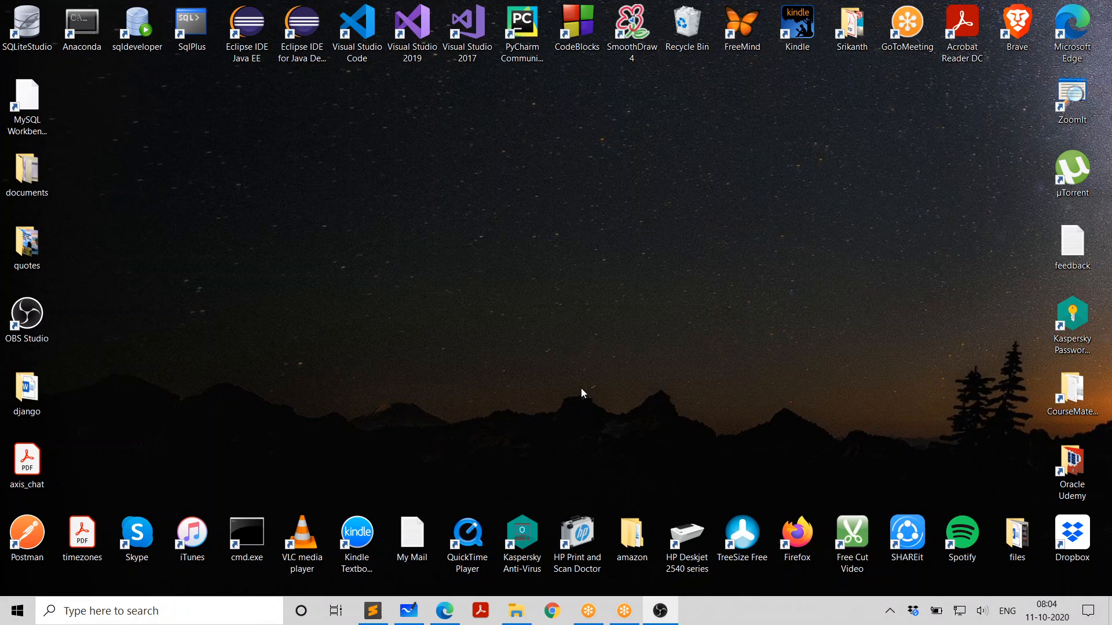
mouse_move(592, 286)
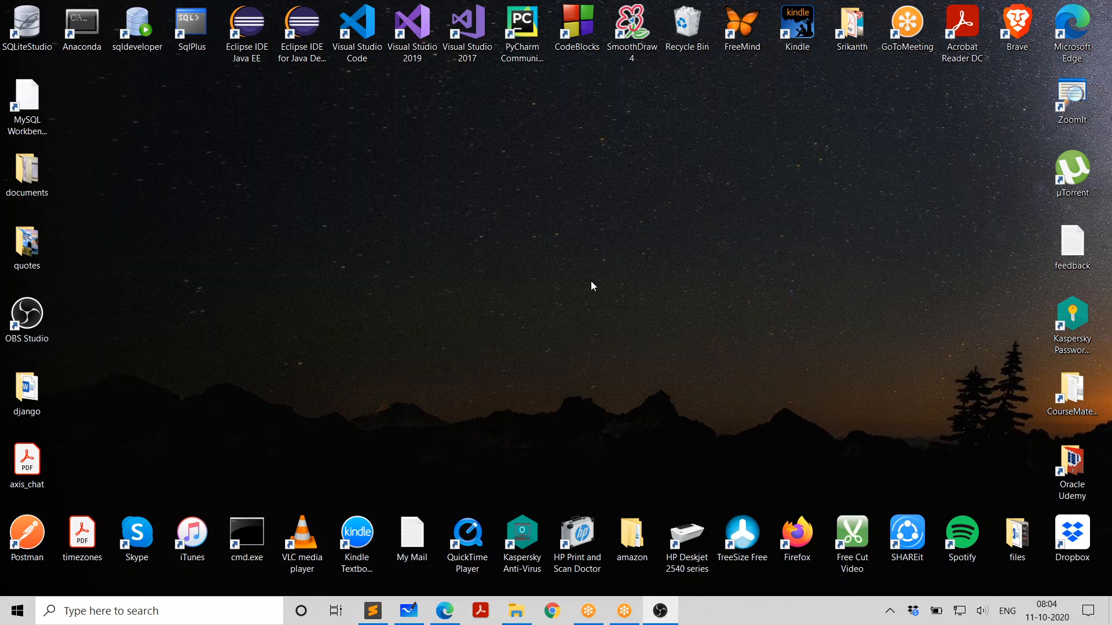
mouse_move(583, 274)
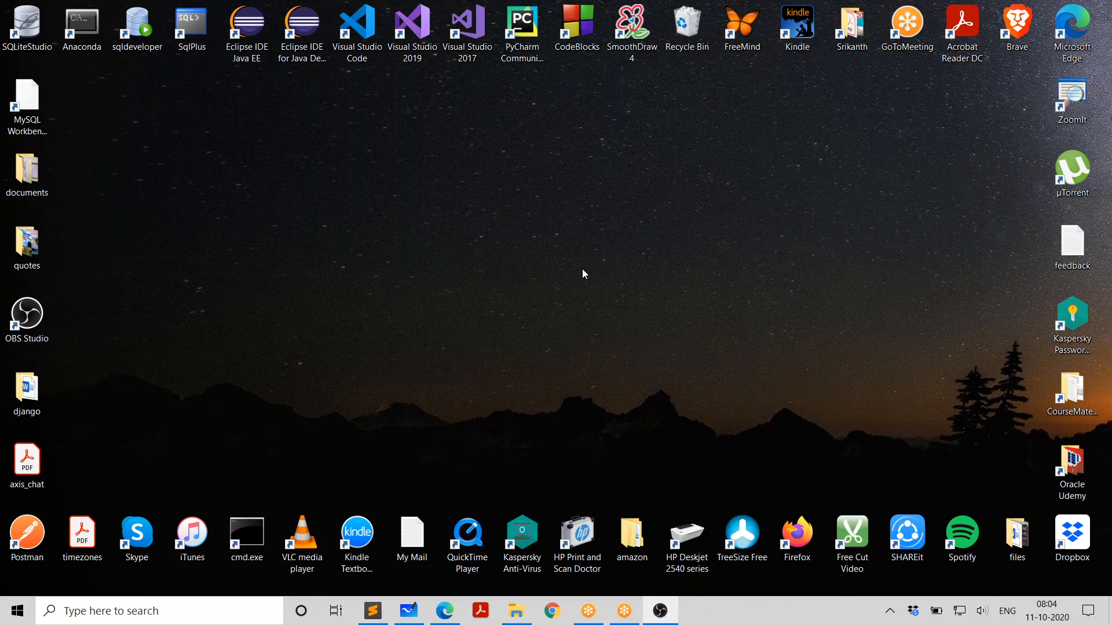
mouse_move(316, 357)
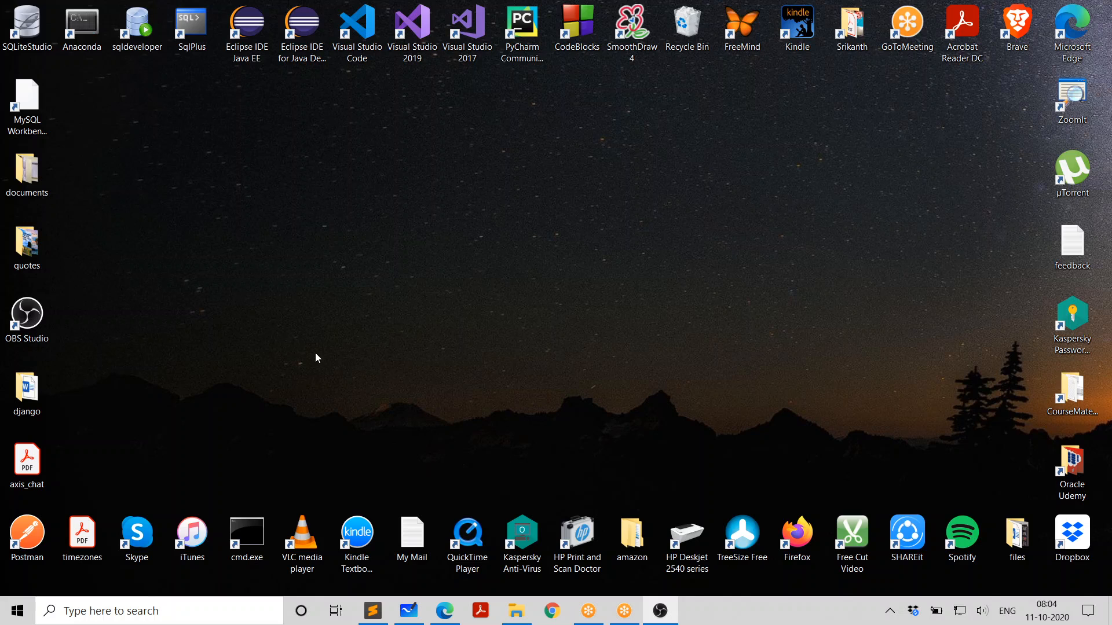
- Launch cmd.exe from the desktop shortcut and close the extra default console window
left_click(246, 537)
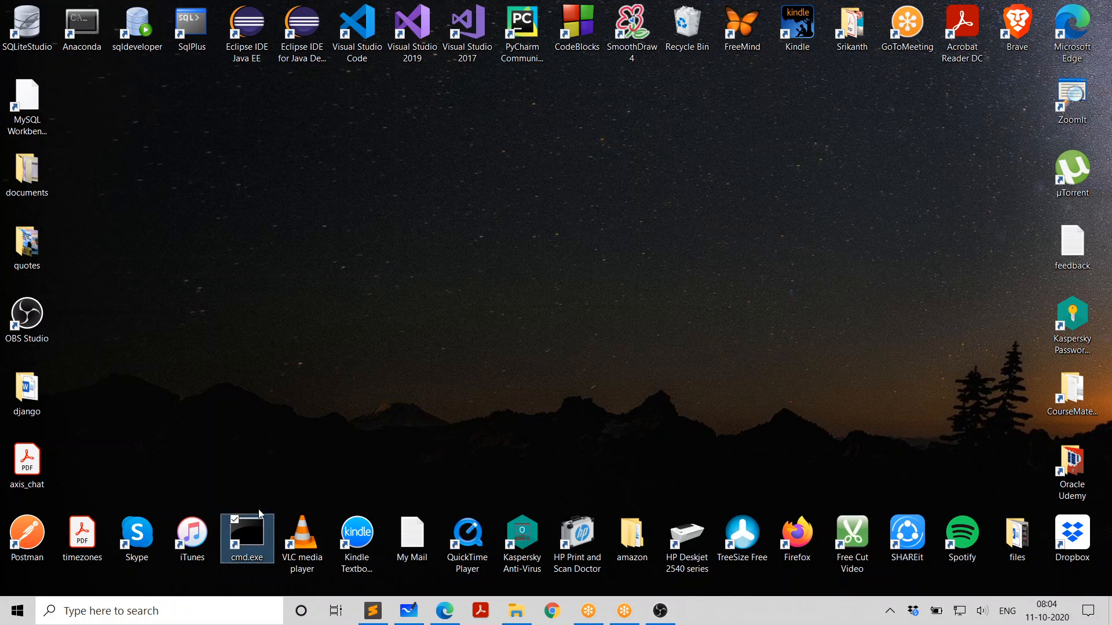
double_click(246, 539)
type("c")
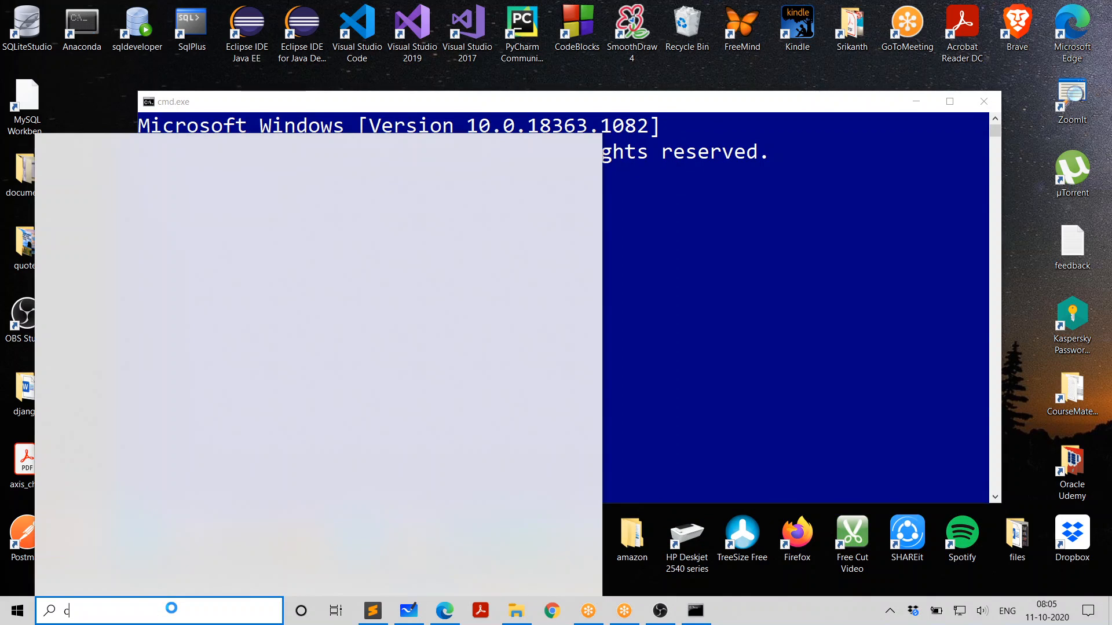
type("md")
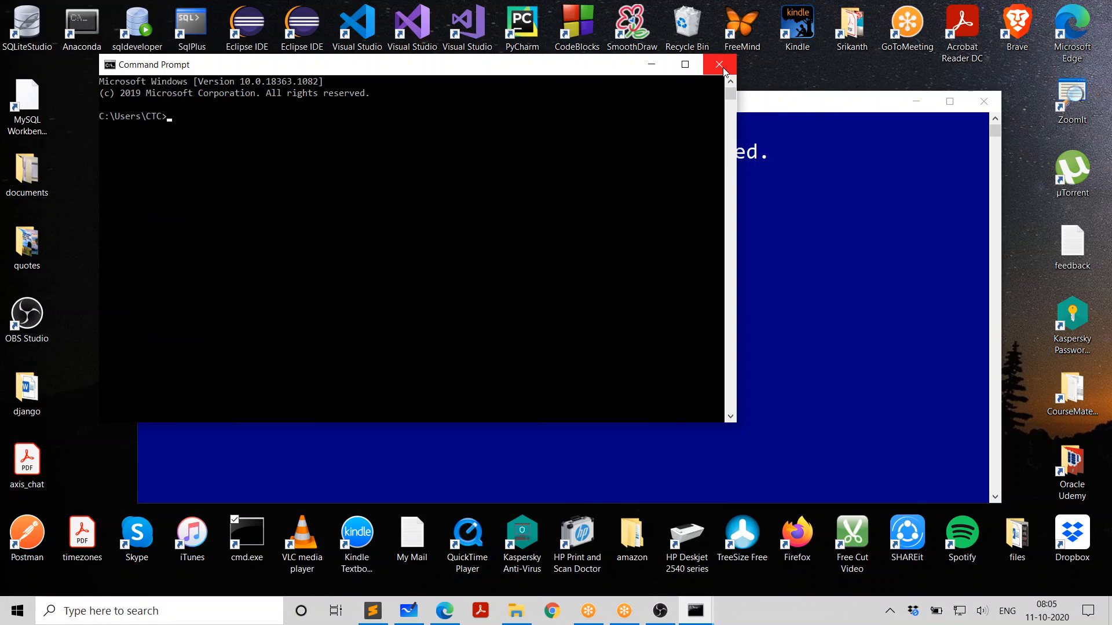
mouse_move(720, 65)
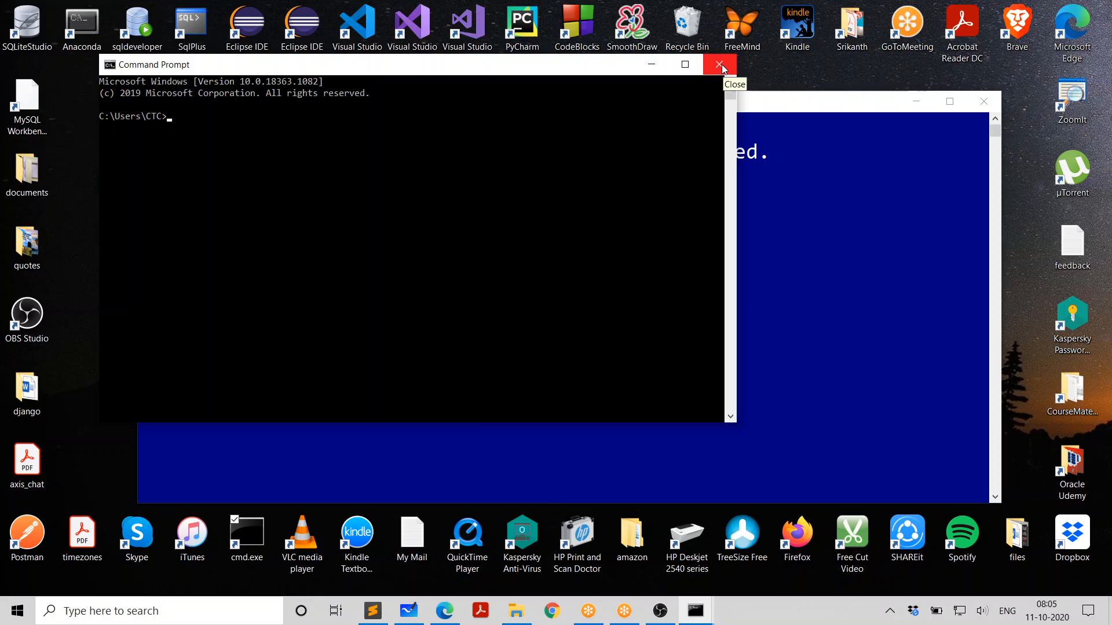
left_click(719, 64)
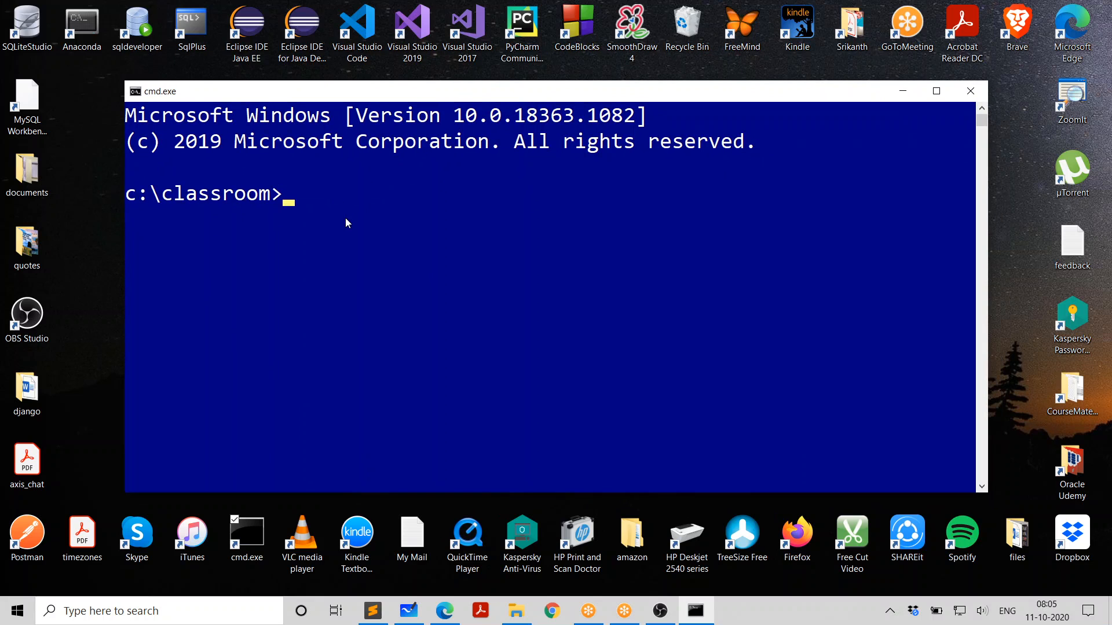
mouse_move(353, 227)
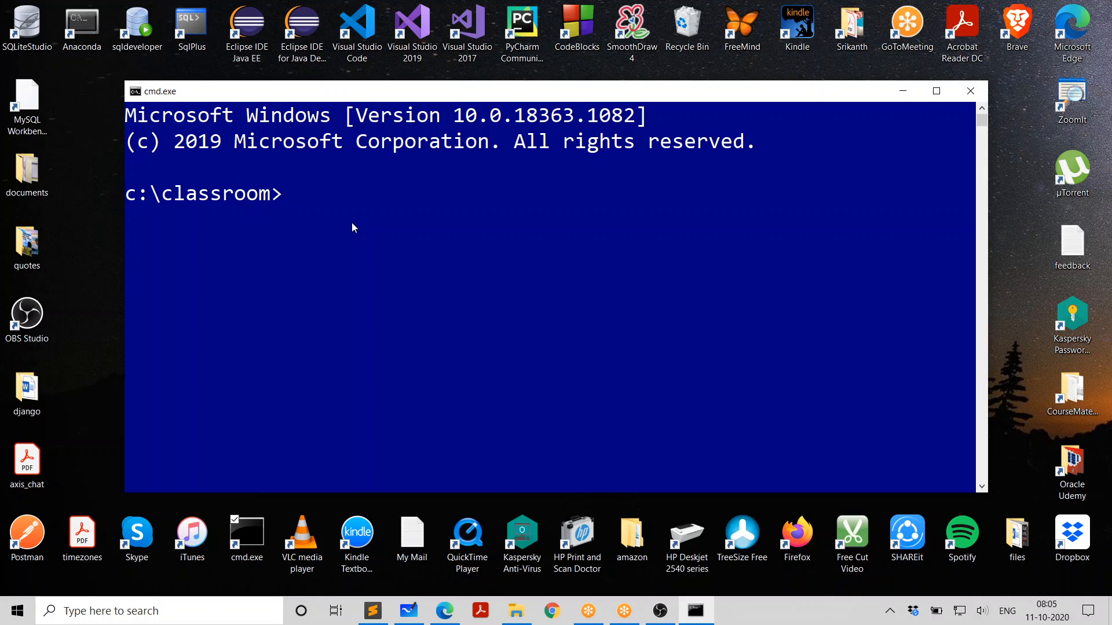
- Run java -version and highlight the version 15 output
type("java -")
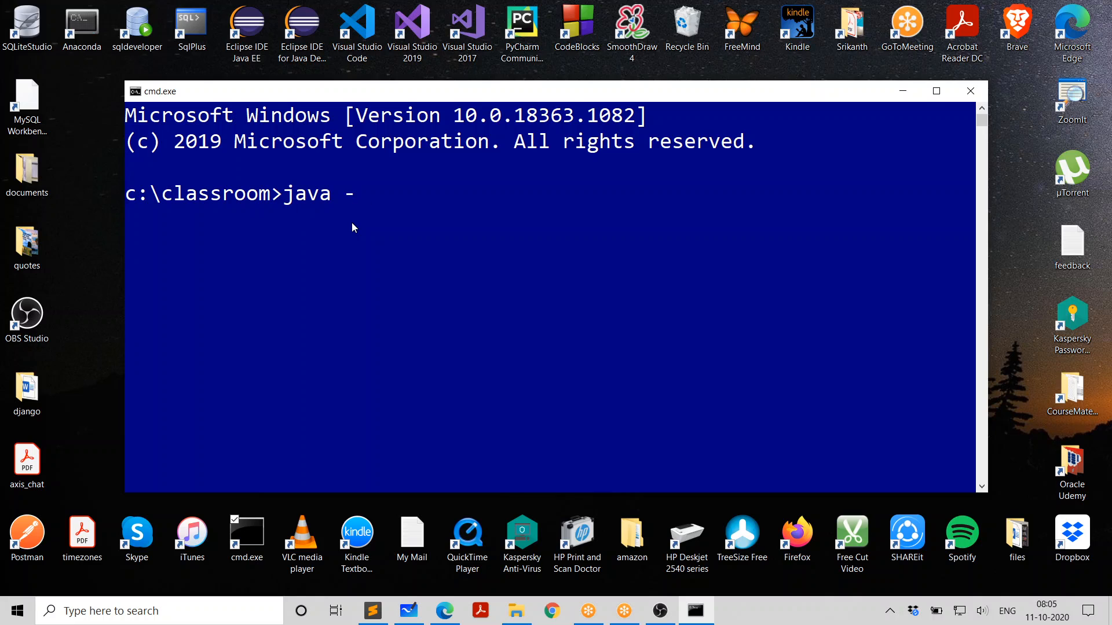
type("version")
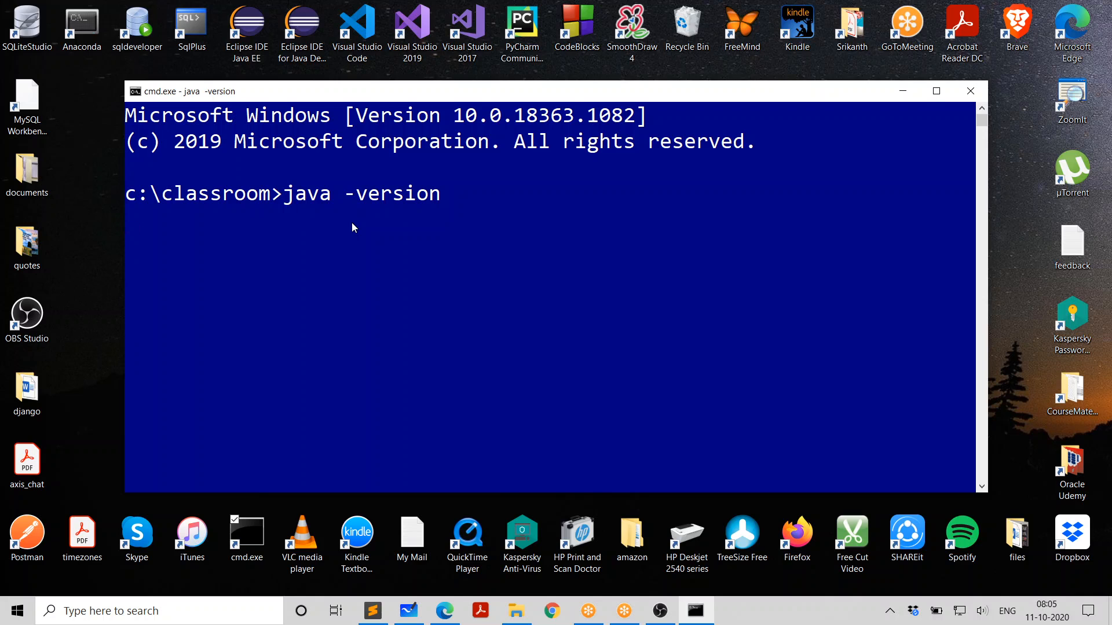
key("Enter")
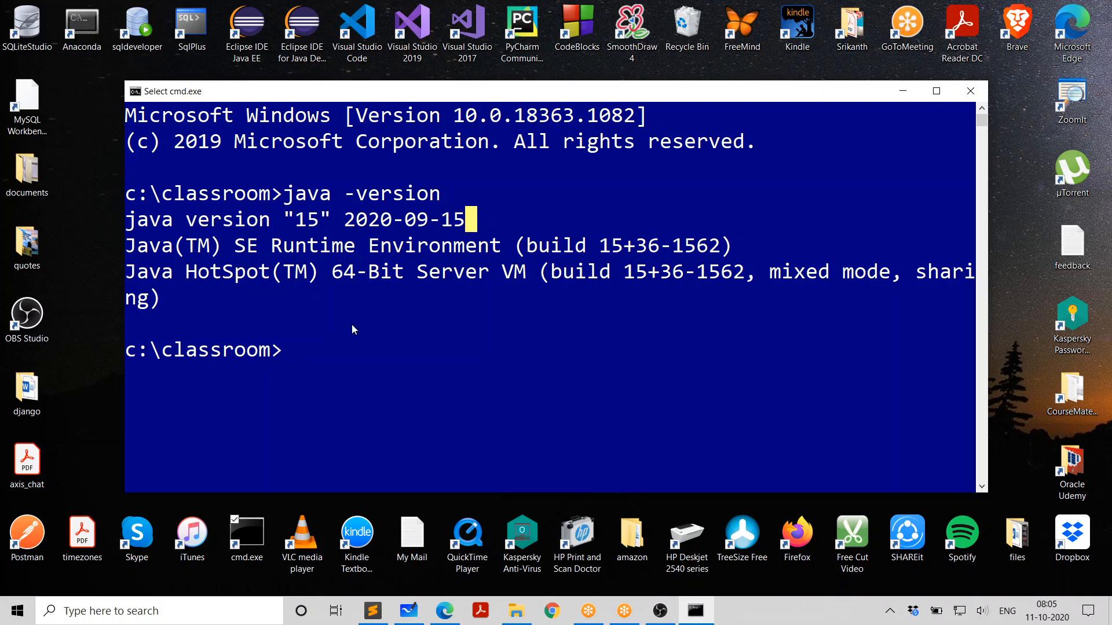
left_click_drag(340, 219, 432, 219)
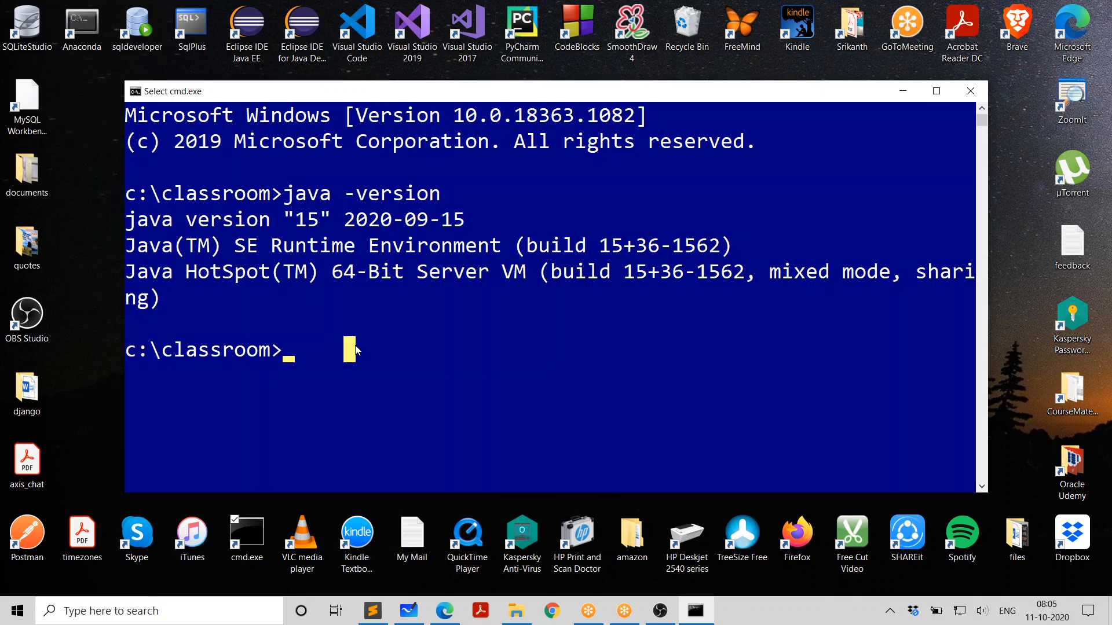
- Run javac -version and highlight the java and javac names in the output
type("javac")
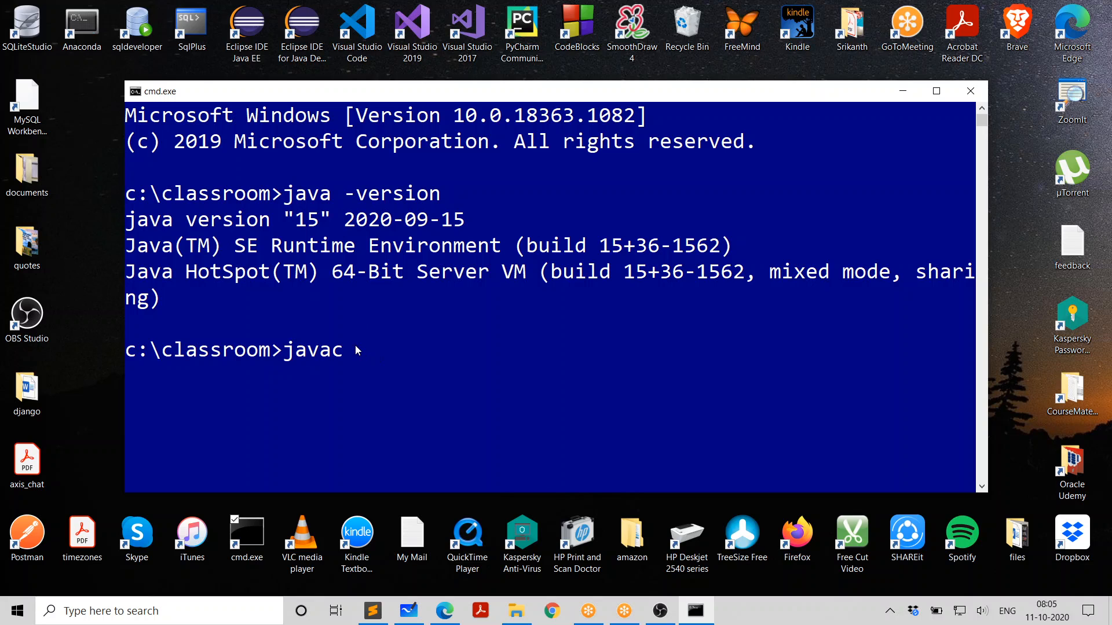
type("-version")
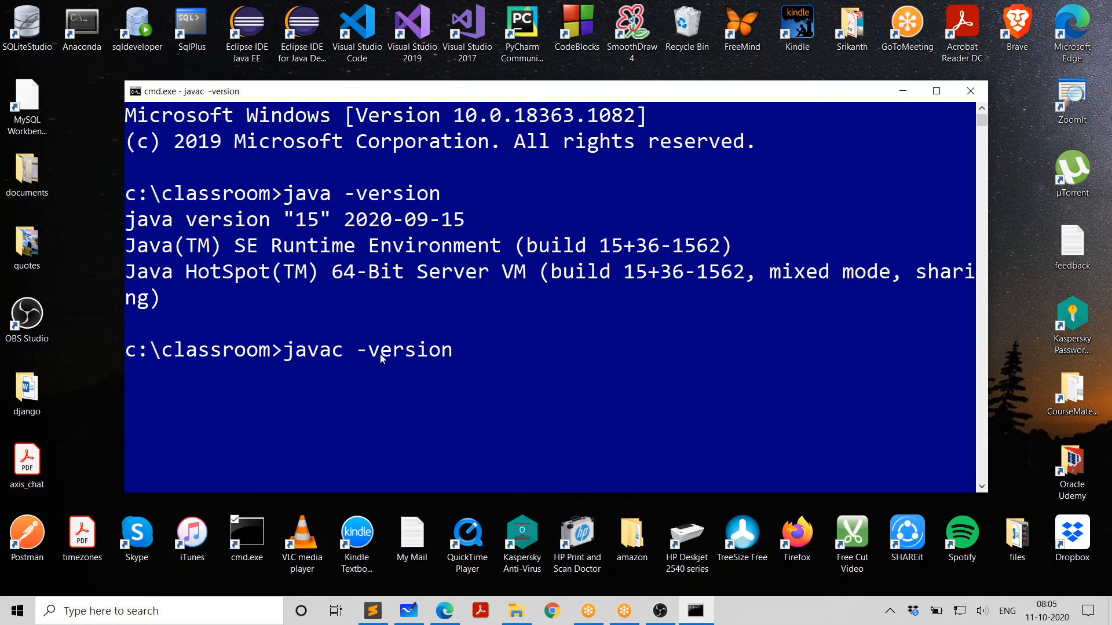
mouse_move(389, 372)
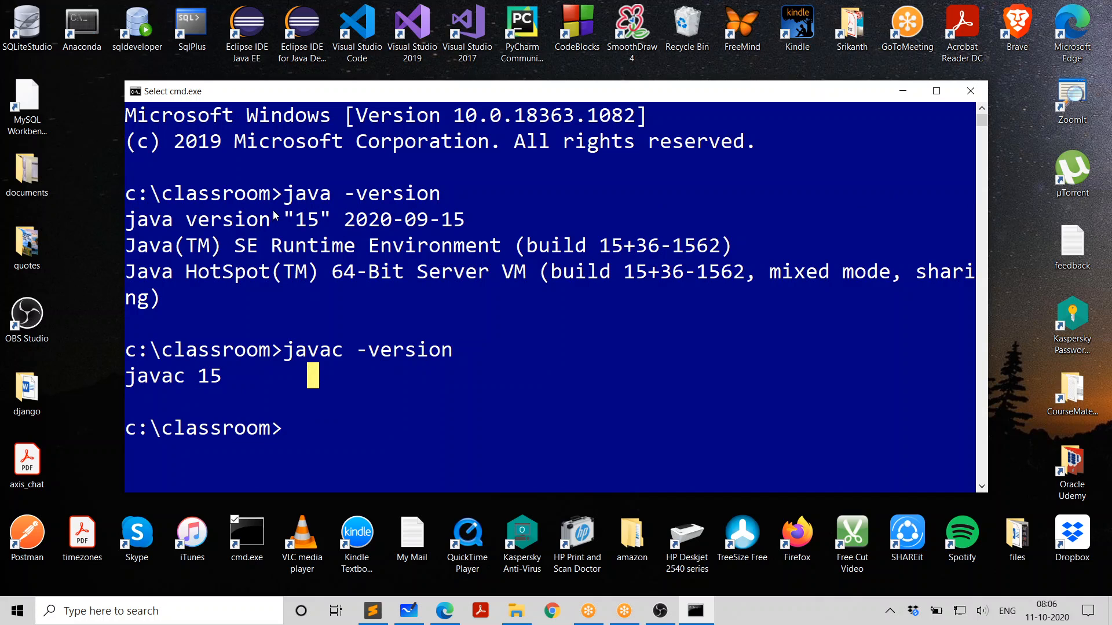
double_click(306, 193)
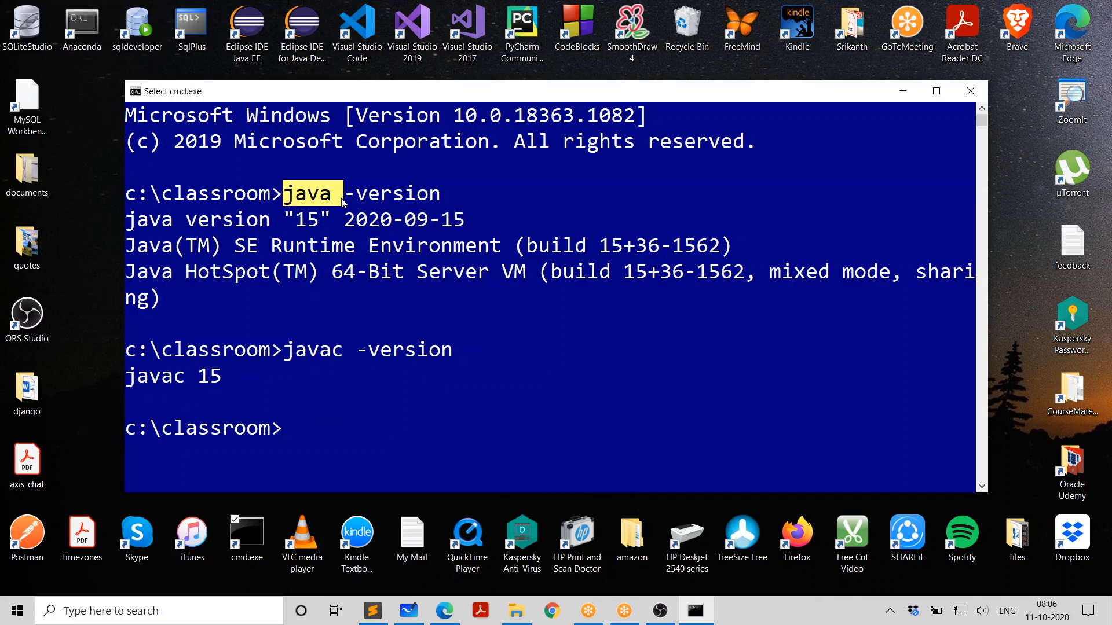
double_click(312, 350)
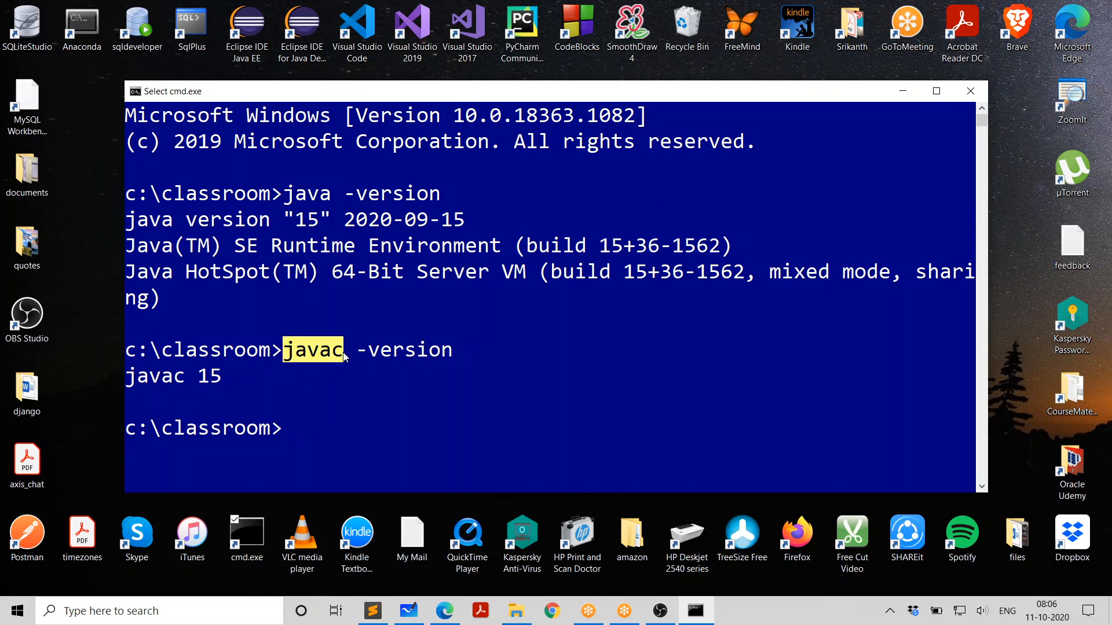
scroll("down", 3)
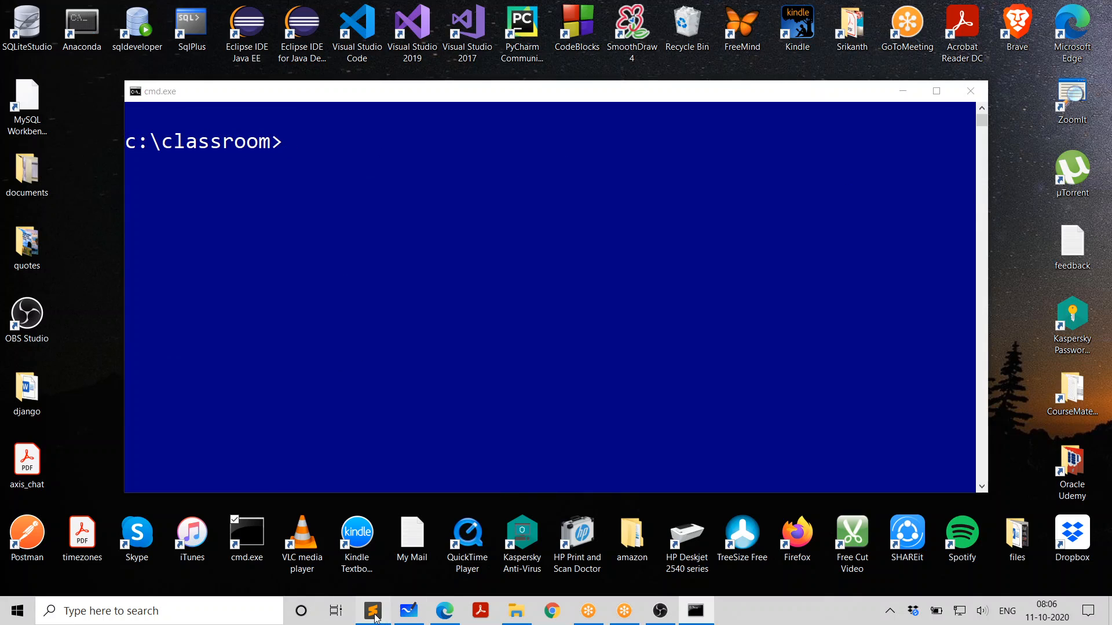
- Switch to Sublime Text showing the Welcome.java program and bring up the File menu
left_click(373, 610)
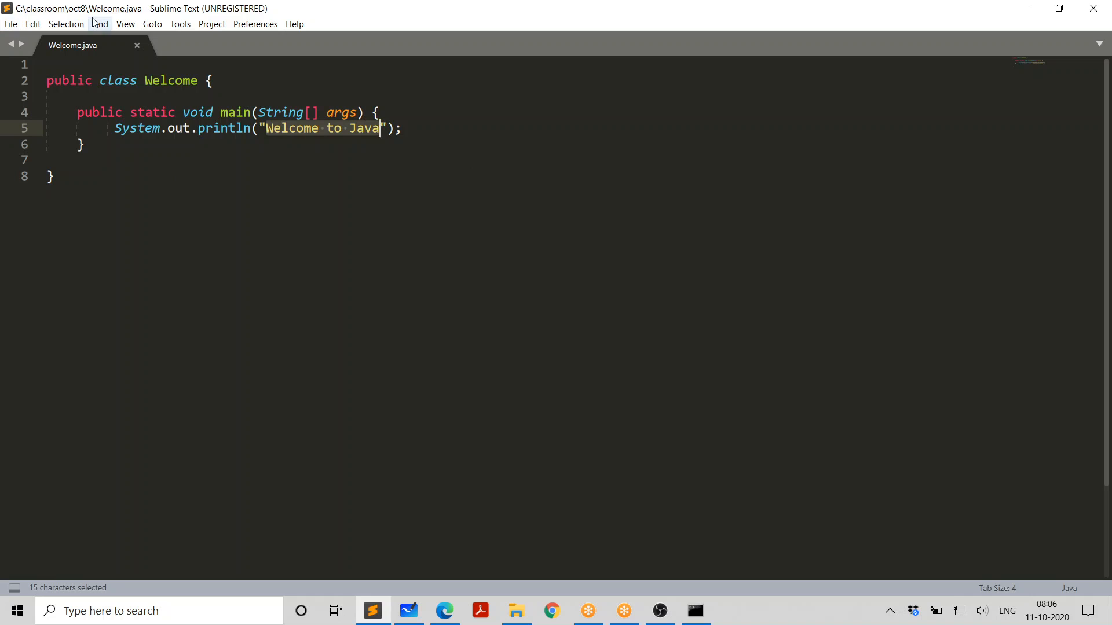
left_click(177, 176)
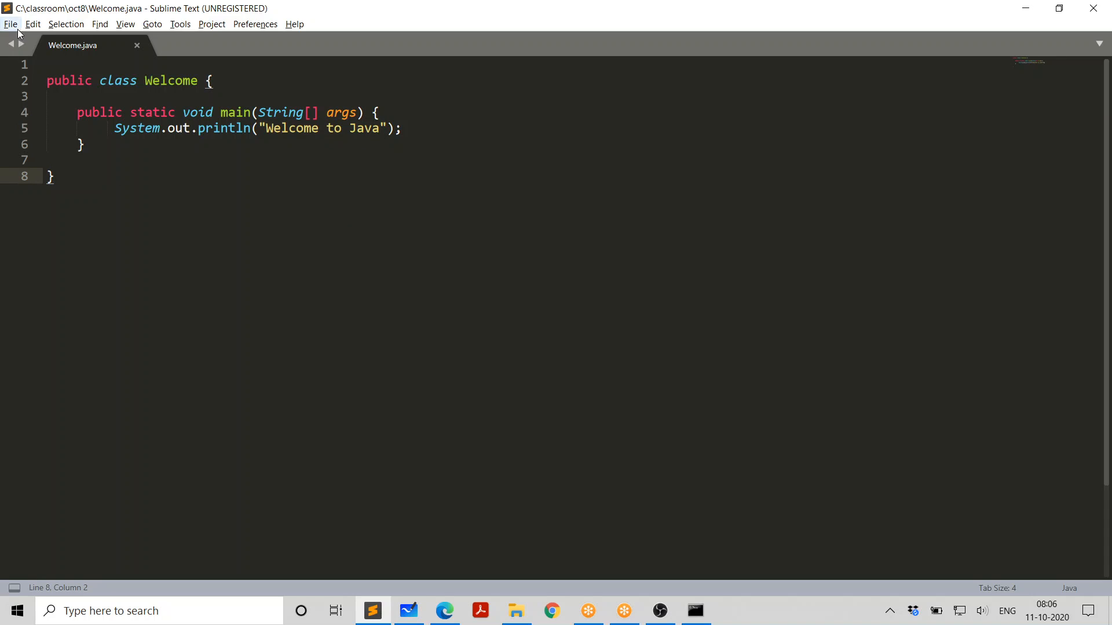
left_click(11, 23)
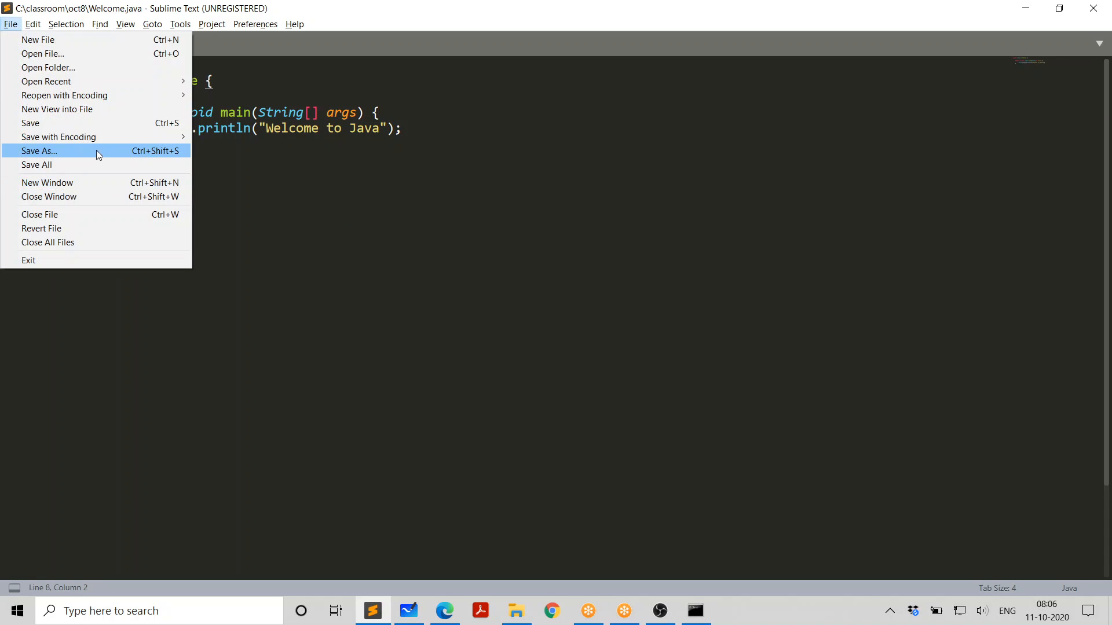
- Start Save As, name the file Welcome.java, and browse to the C drive root
left_click(39, 151)
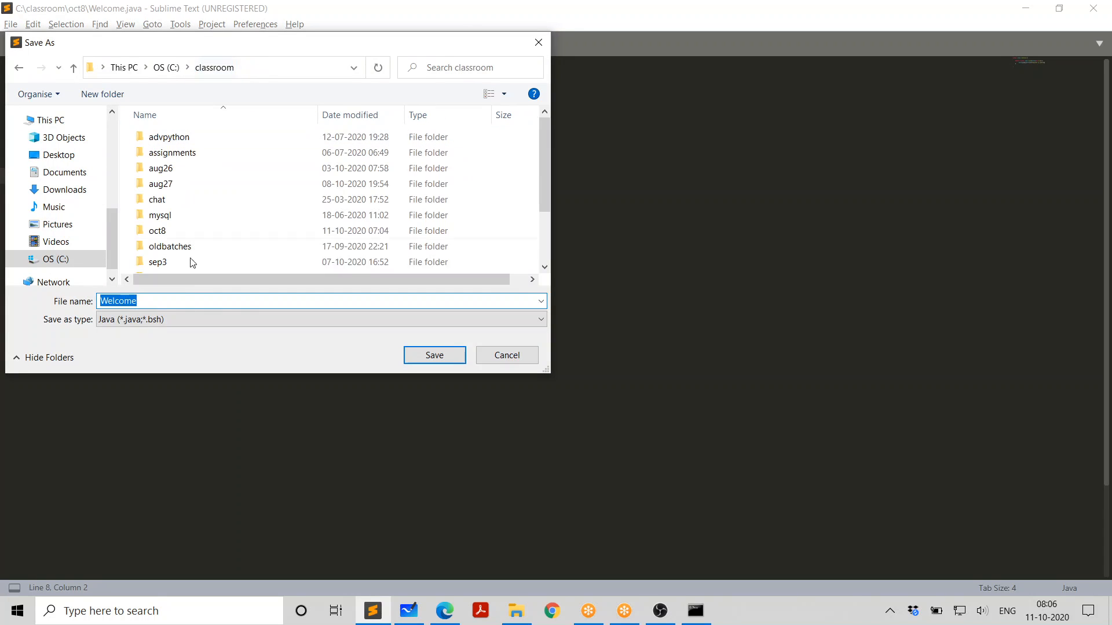
left_click(209, 301)
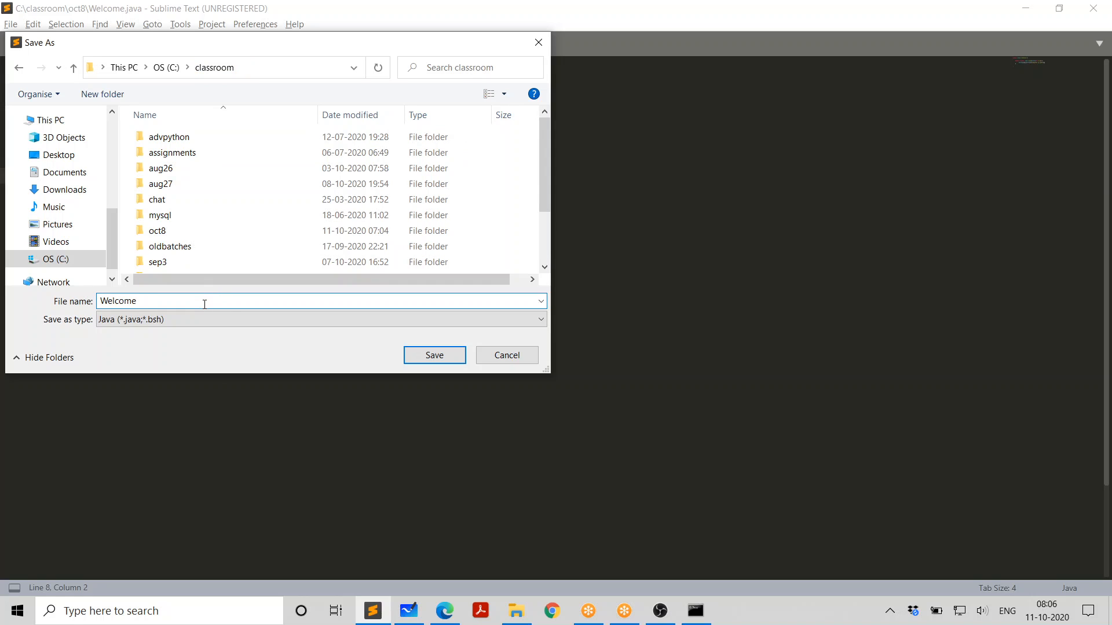
type(".java")
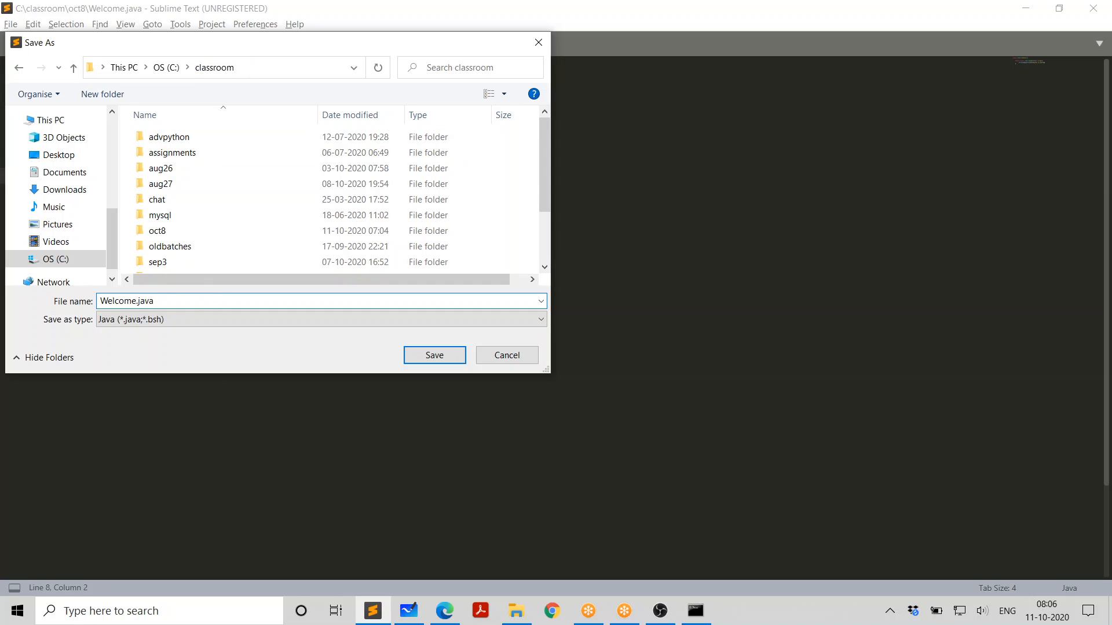
left_click(165, 67)
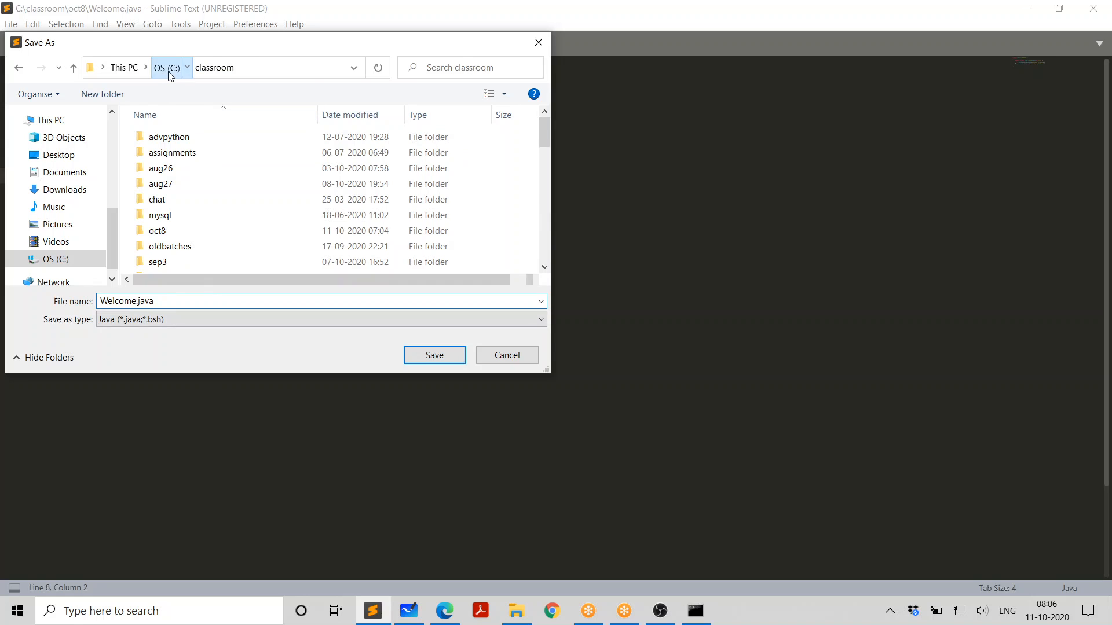
left_click(165, 67)
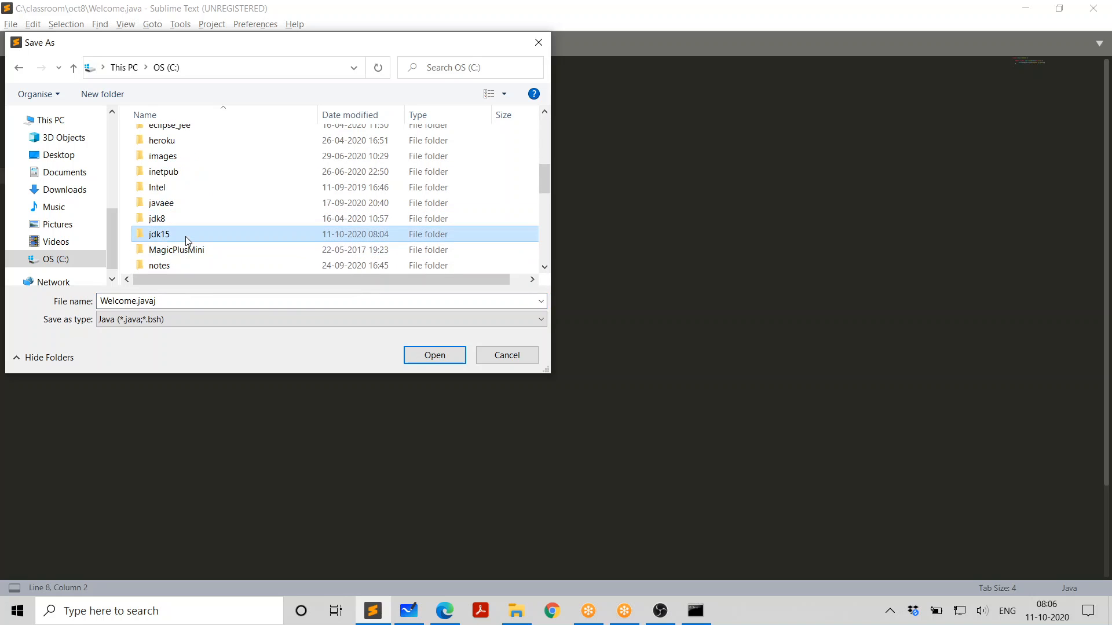
- Save Welcome.java into C:\jdk15 and return to Command Prompt
double_click(158, 234)
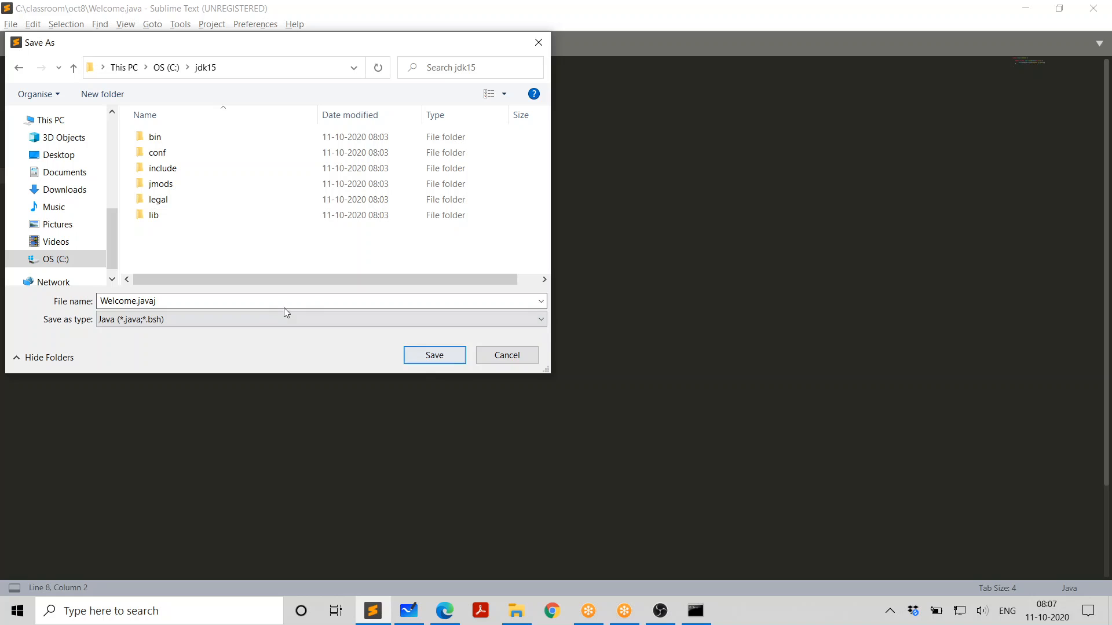
left_click(301, 301)
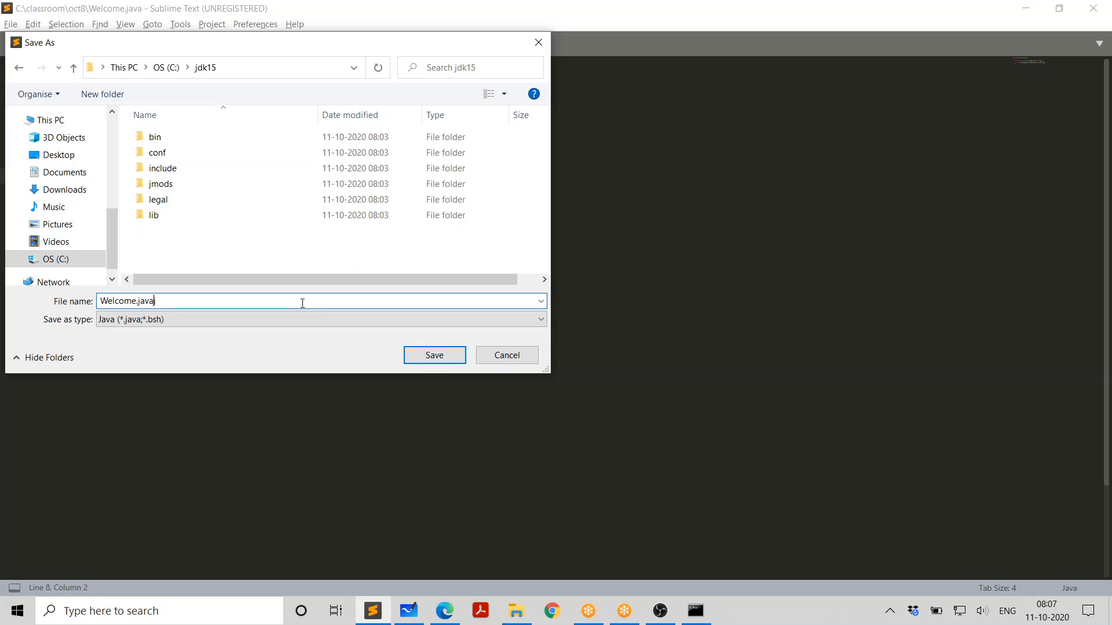
left_click(433, 354)
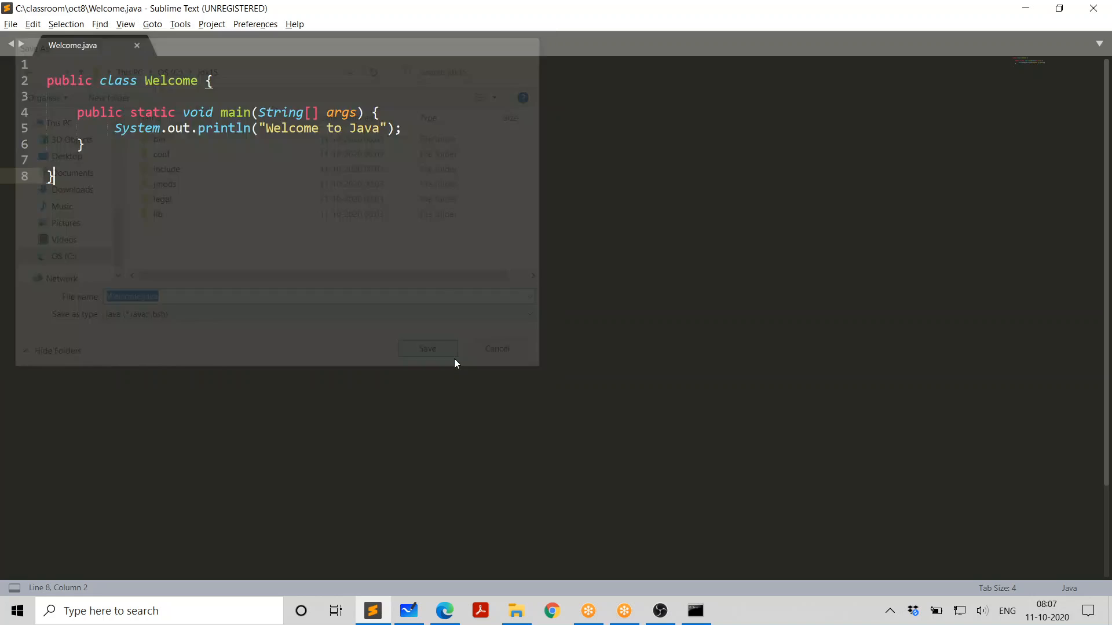
left_click(427, 348)
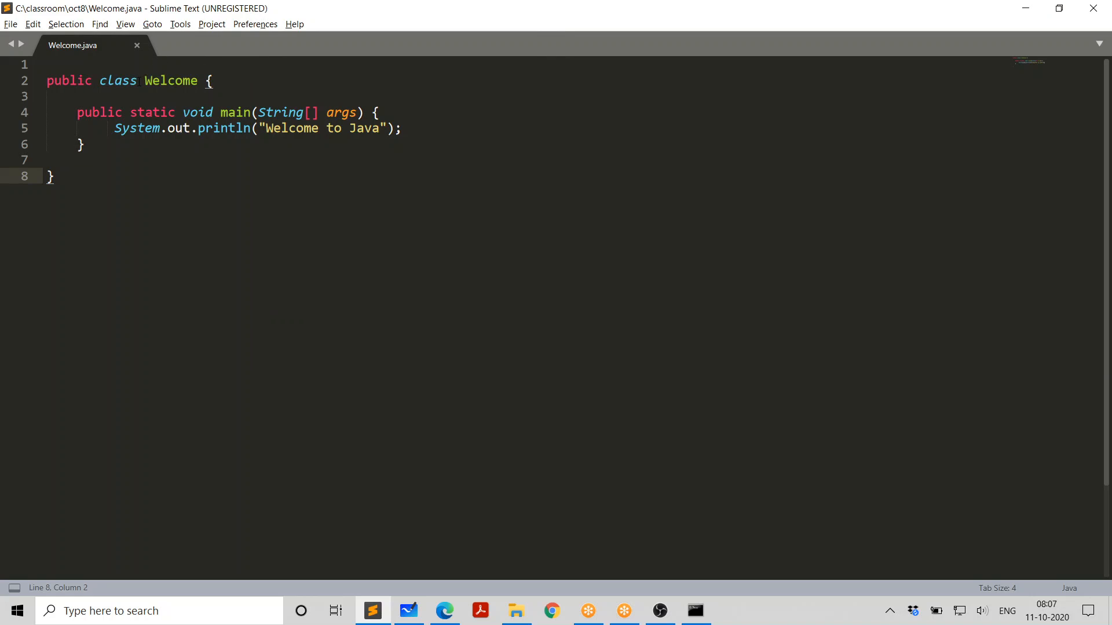
double_click(171, 80)
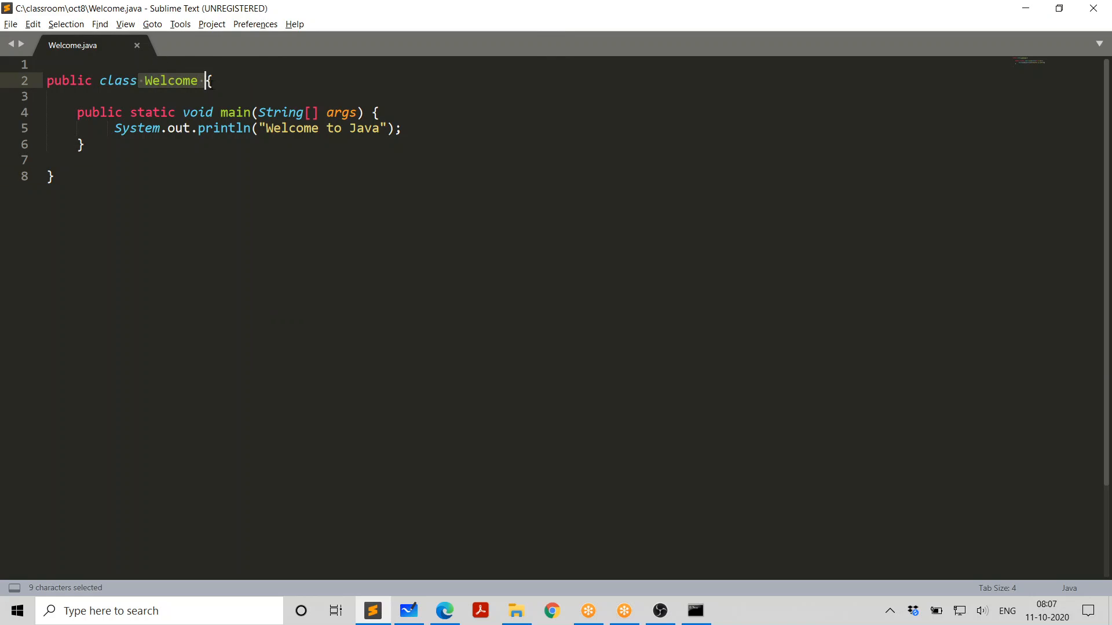
left_click(694, 610)
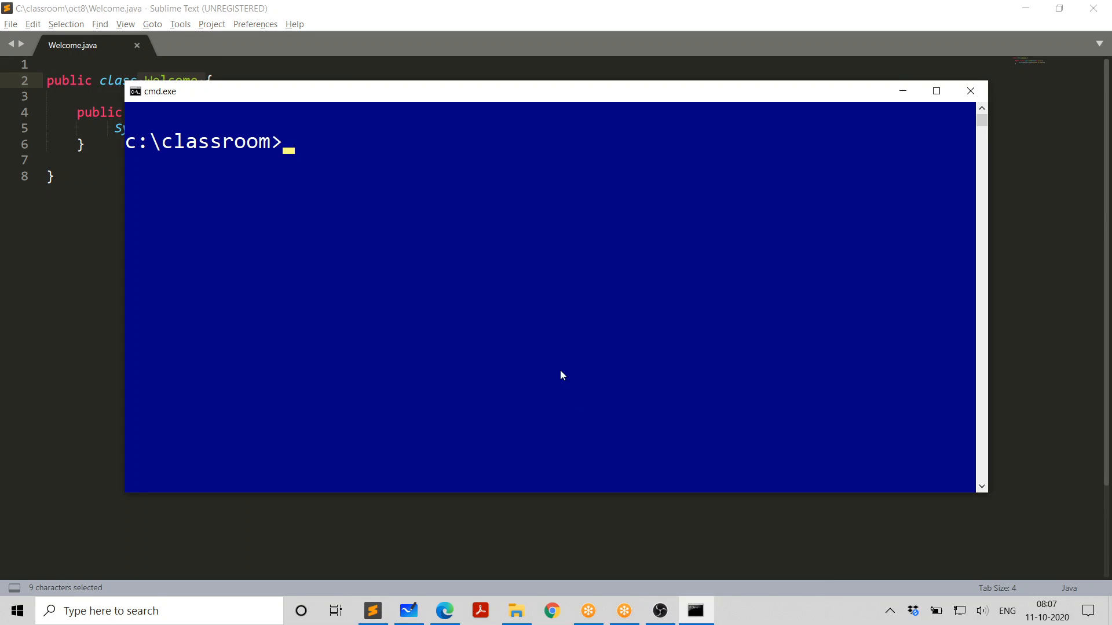
- Change to C:\jdk15 and compile Welcome.java with javac
type("cd jd")
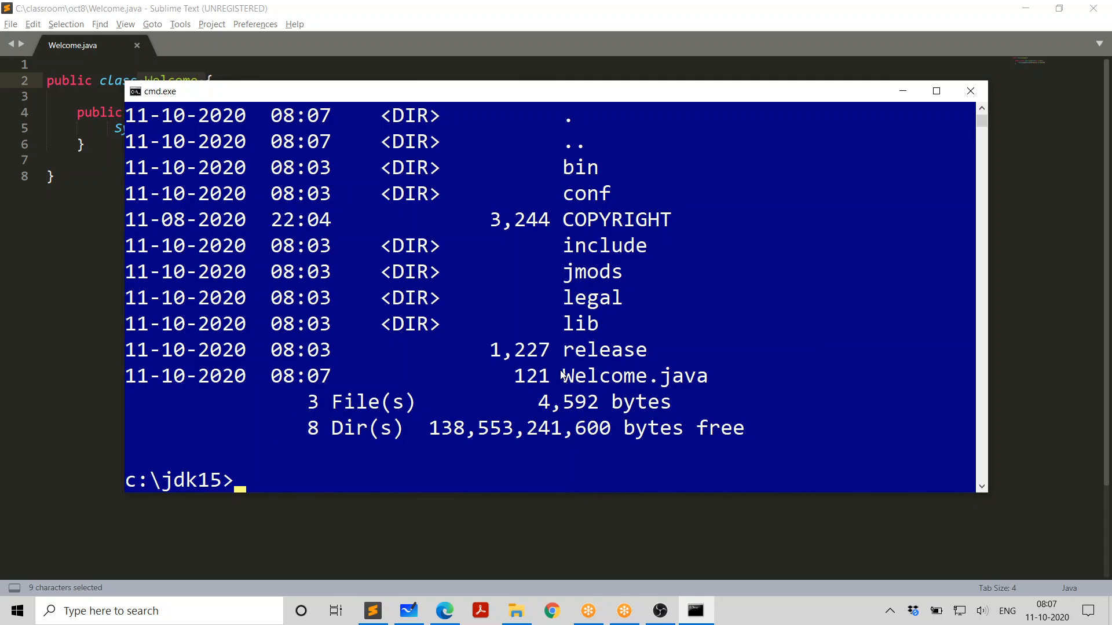
type("javac")
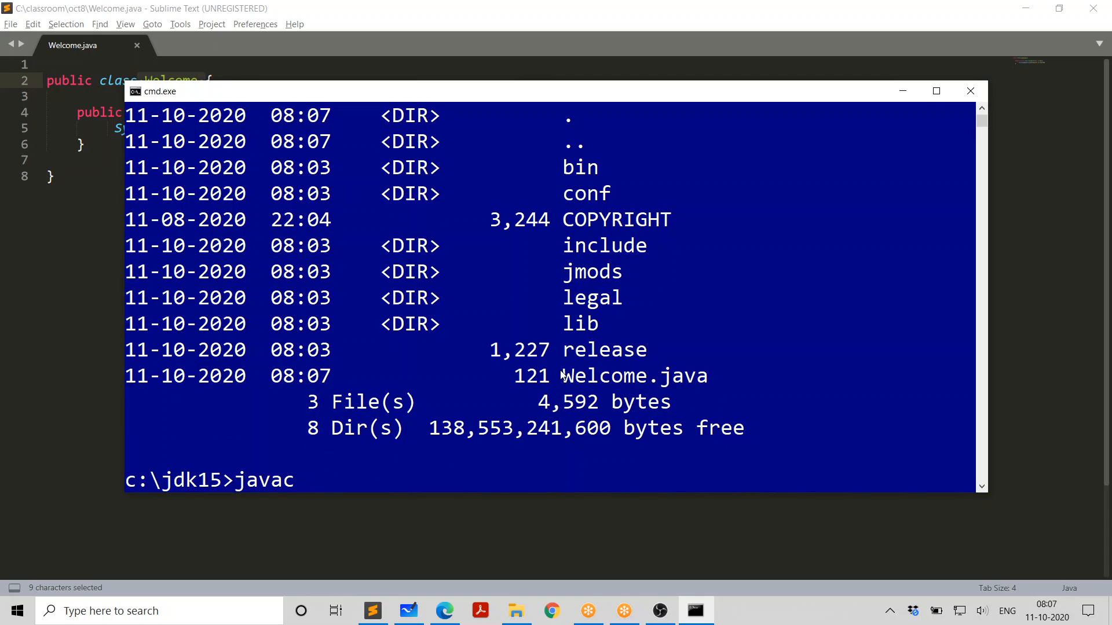
type("Welcomejava")
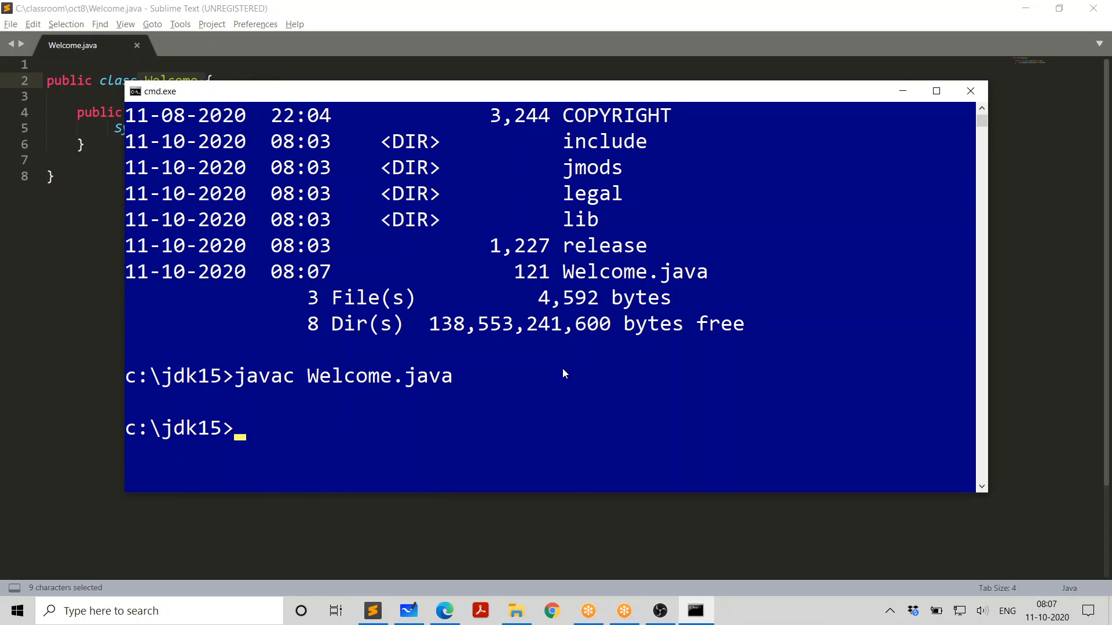
- List the folder to confirm Welcome.class exists, then run java Welcome
type("dir")
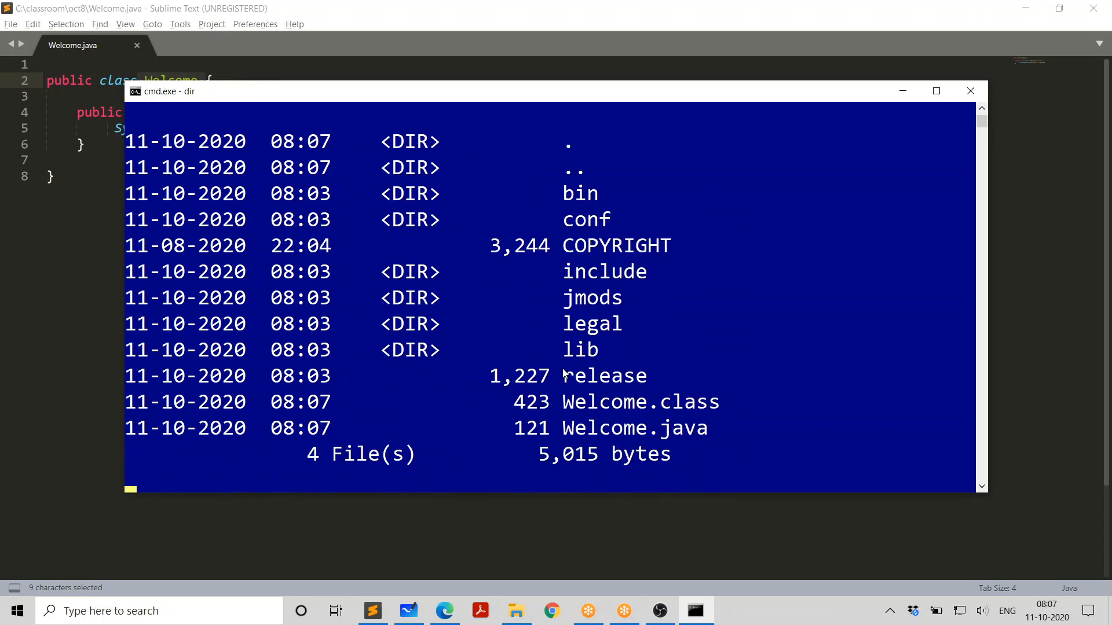
key("Enter")
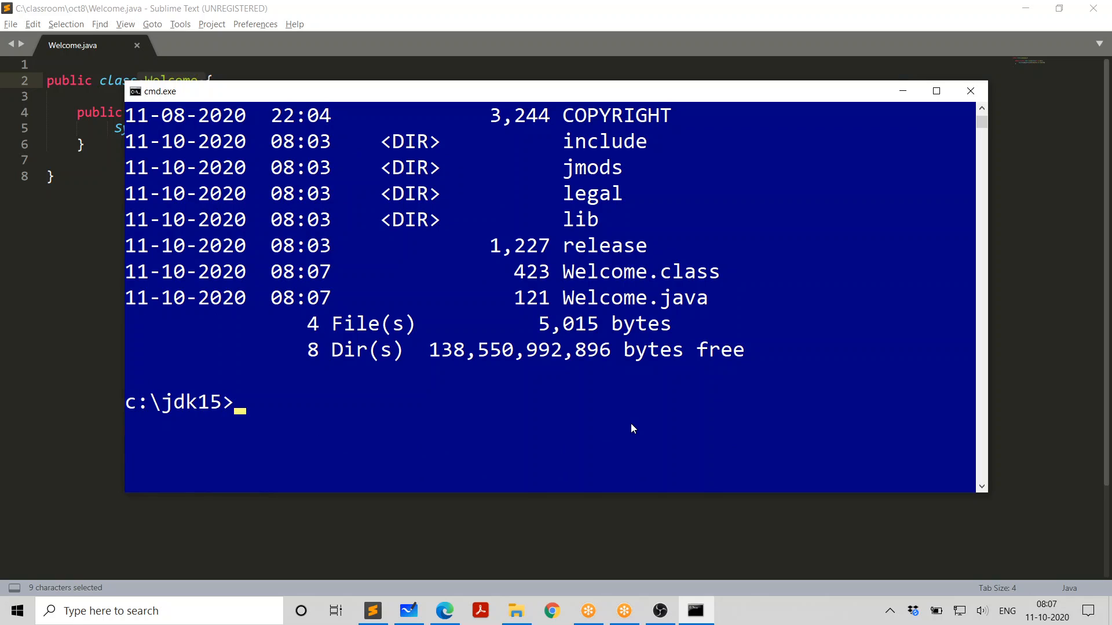
type("java")
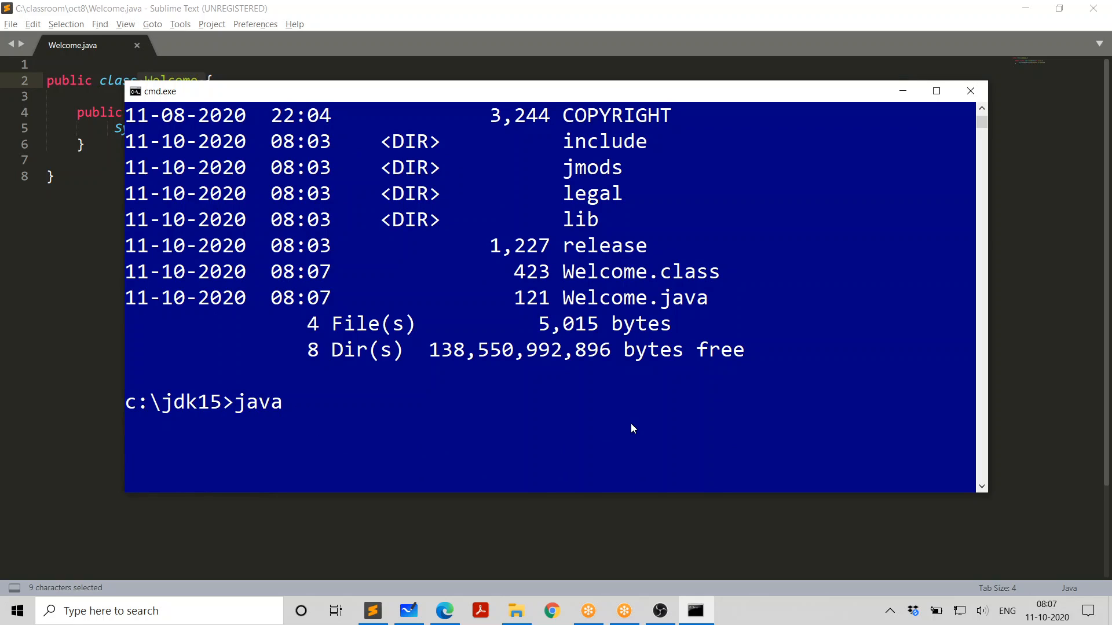
type("Welcome")
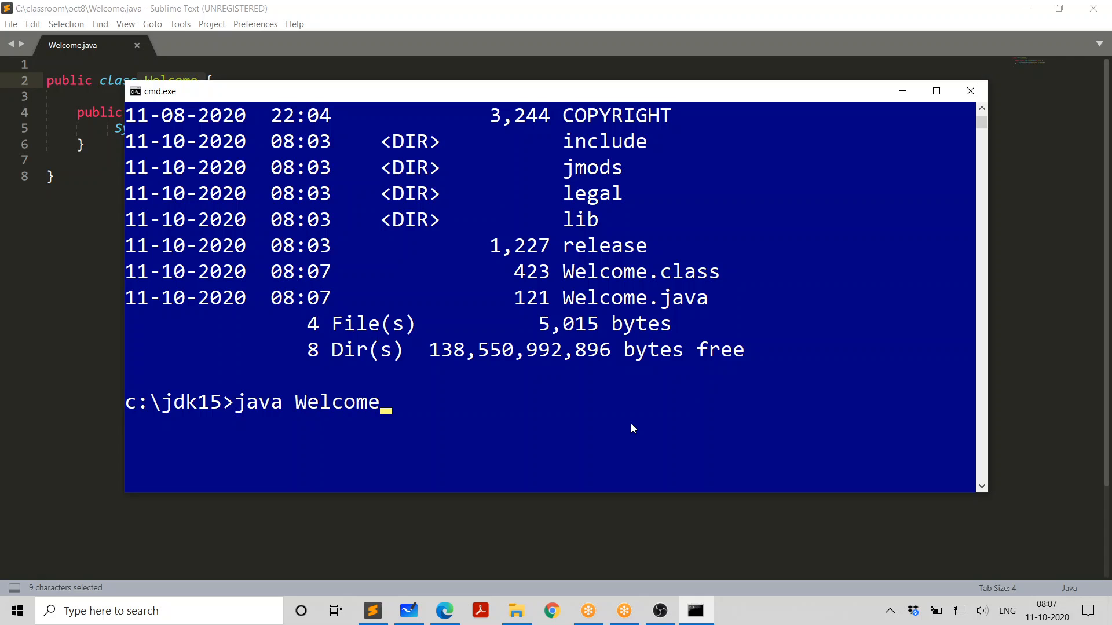
key("enter")
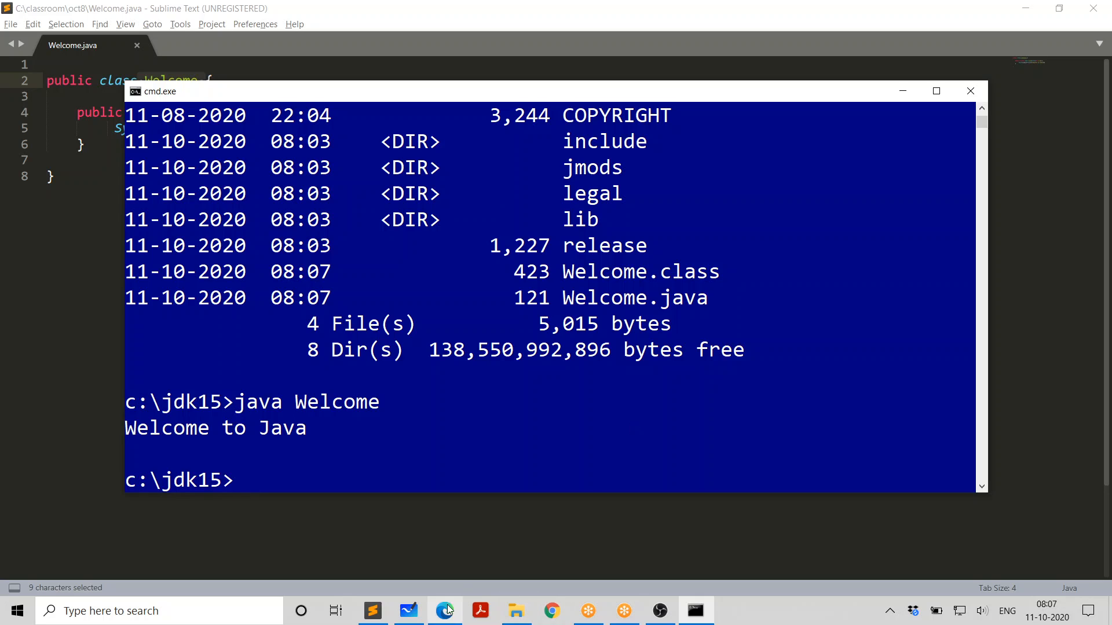
left_click(444, 611)
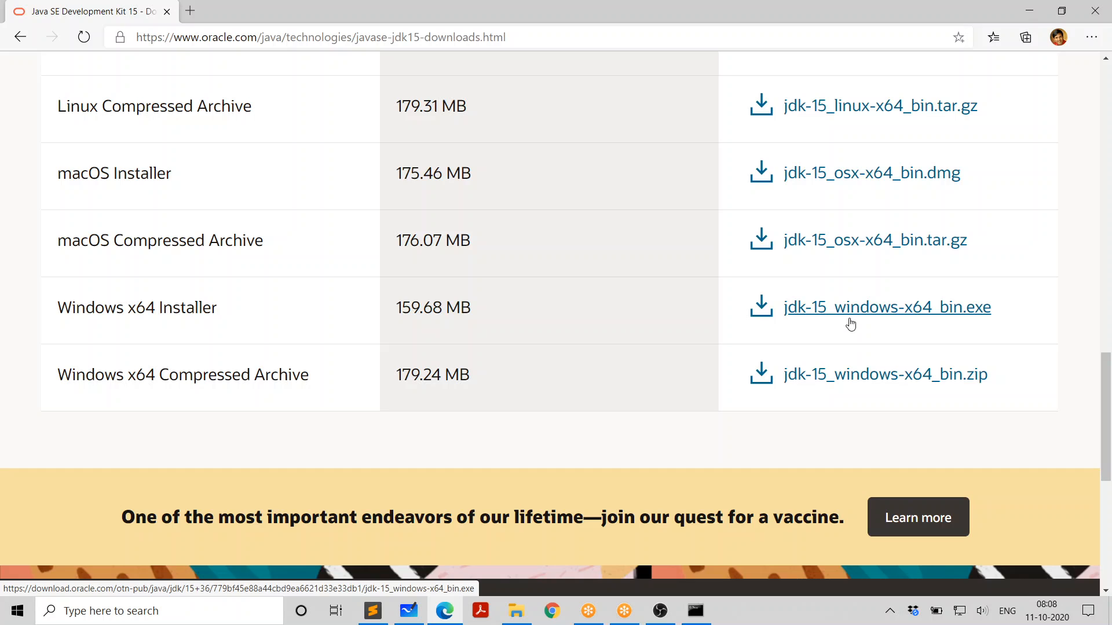
mouse_move(687, 352)
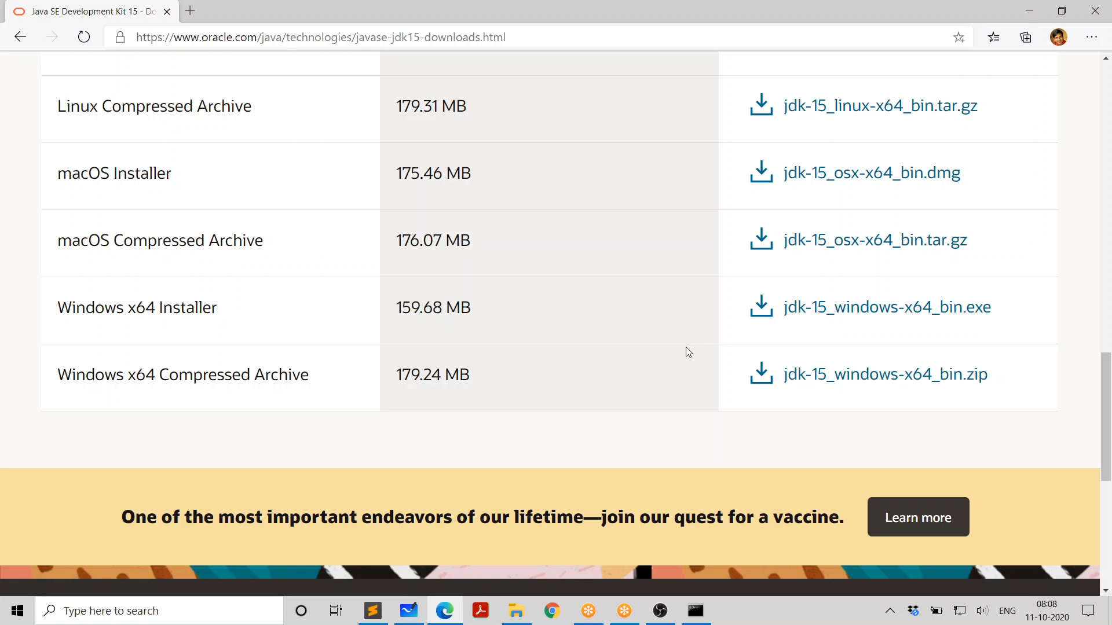
mouse_move(692, 329)
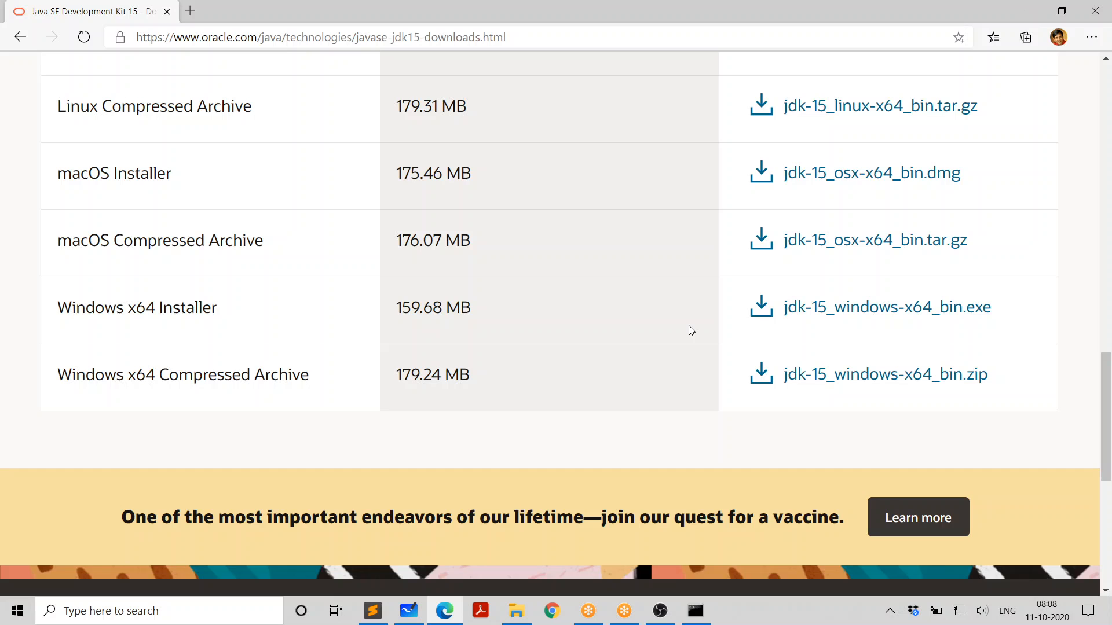
mouse_move(581, 321)
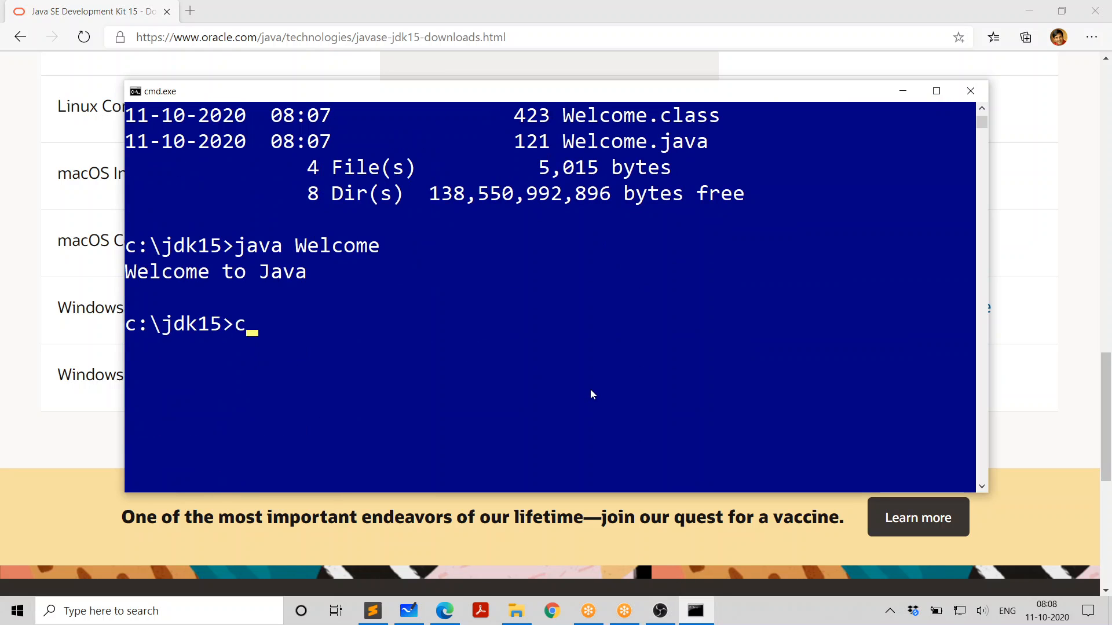
- Clear the screen, recompile Welcome.java with javac, and start java Welcome
key("Enter")
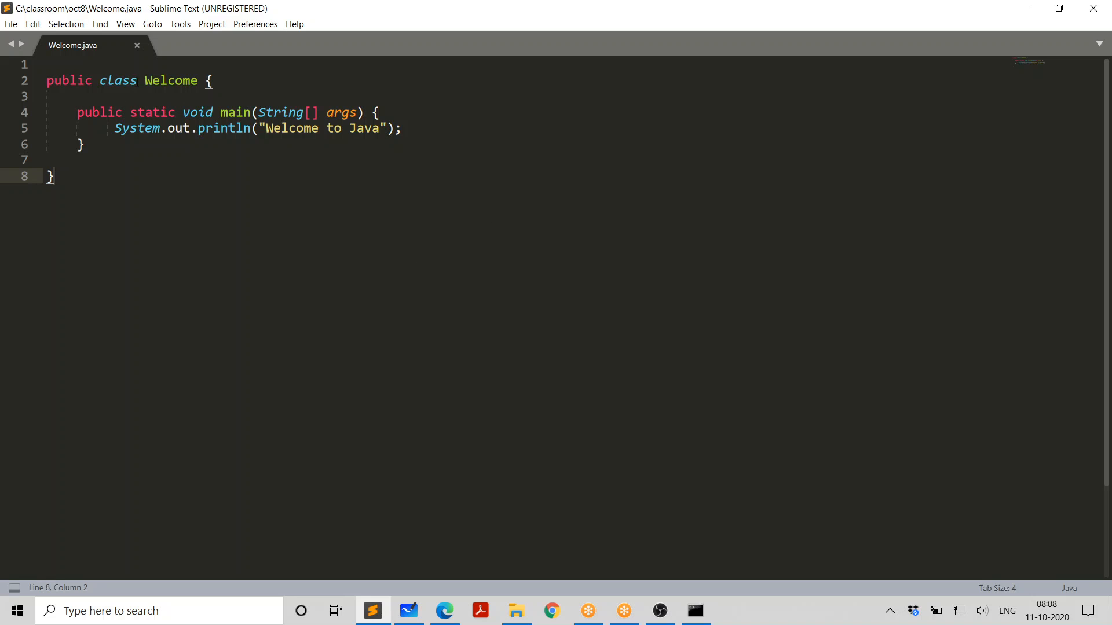
left_click(693, 610)
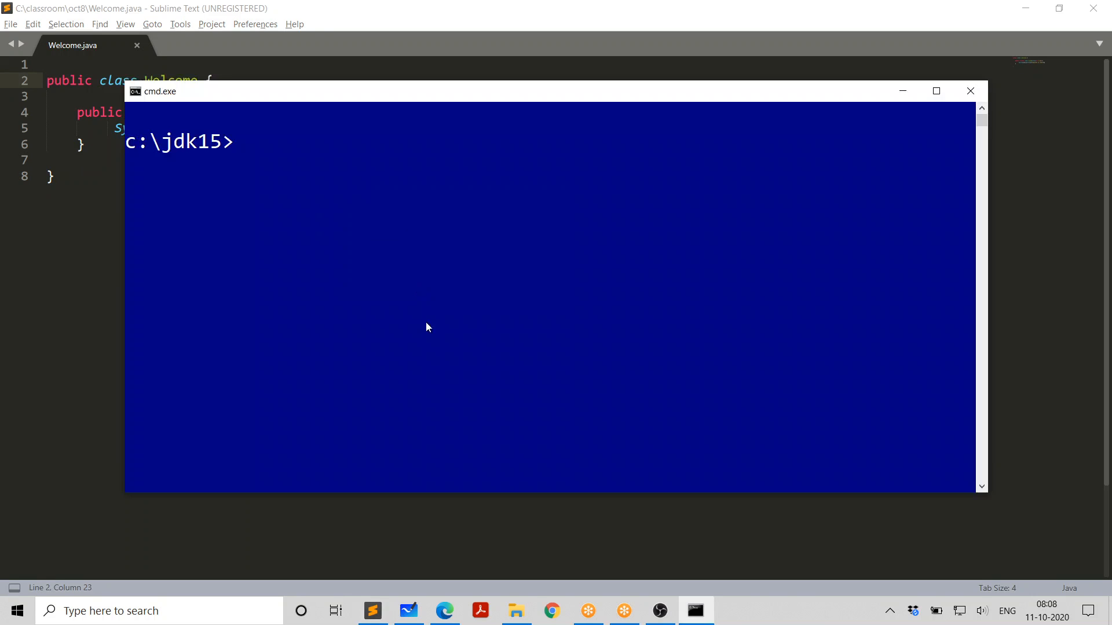
type("dir")
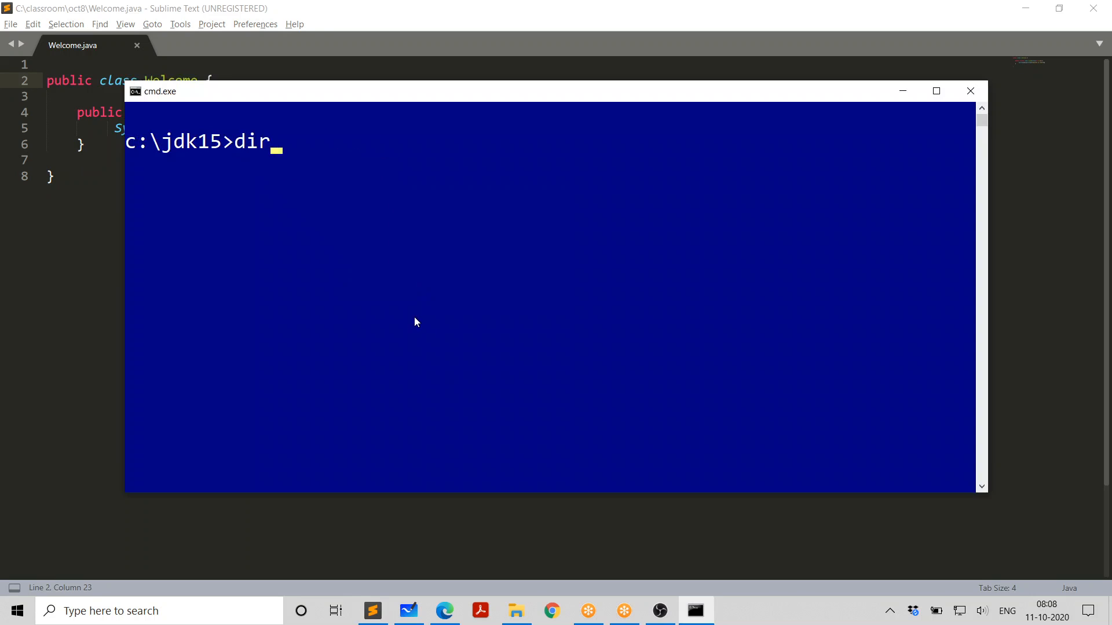
type("javac Welcome.java")
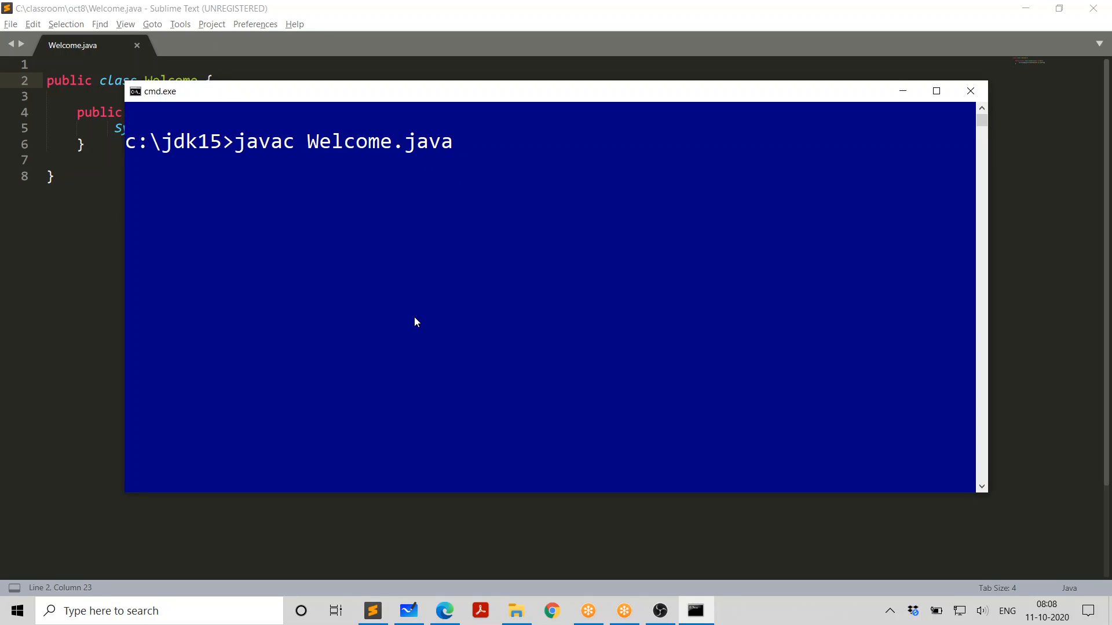
key("enter")
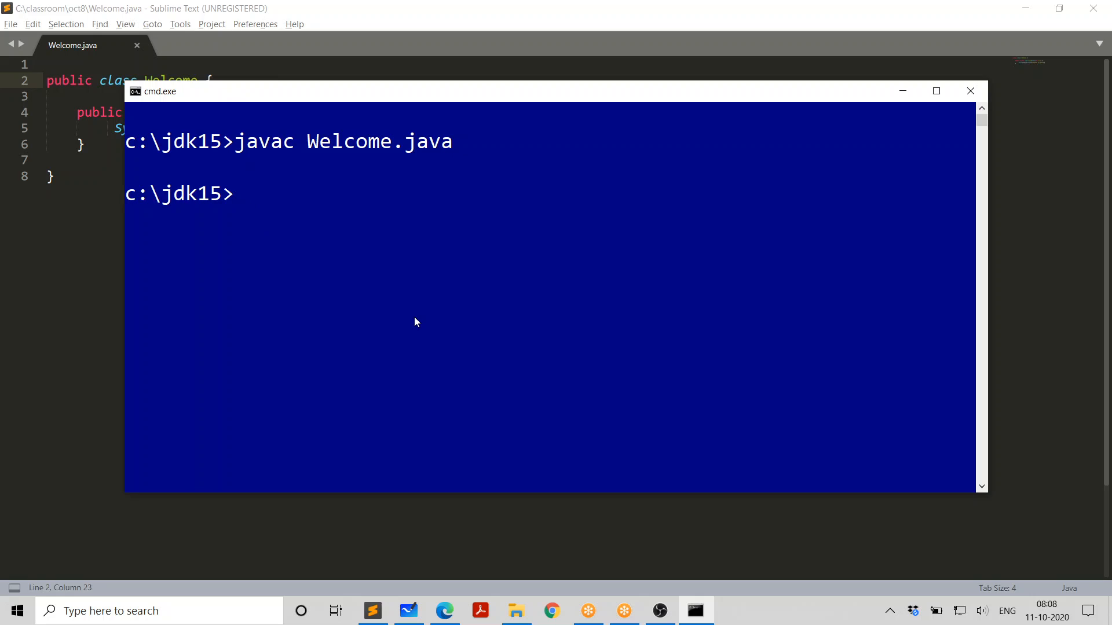
type("java Welcome")
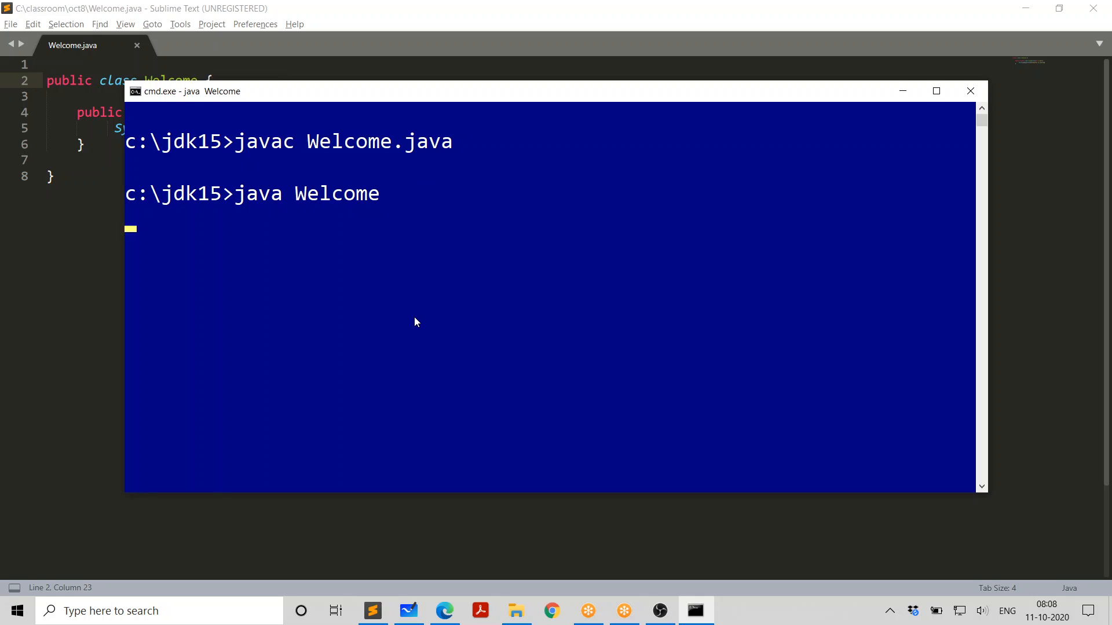